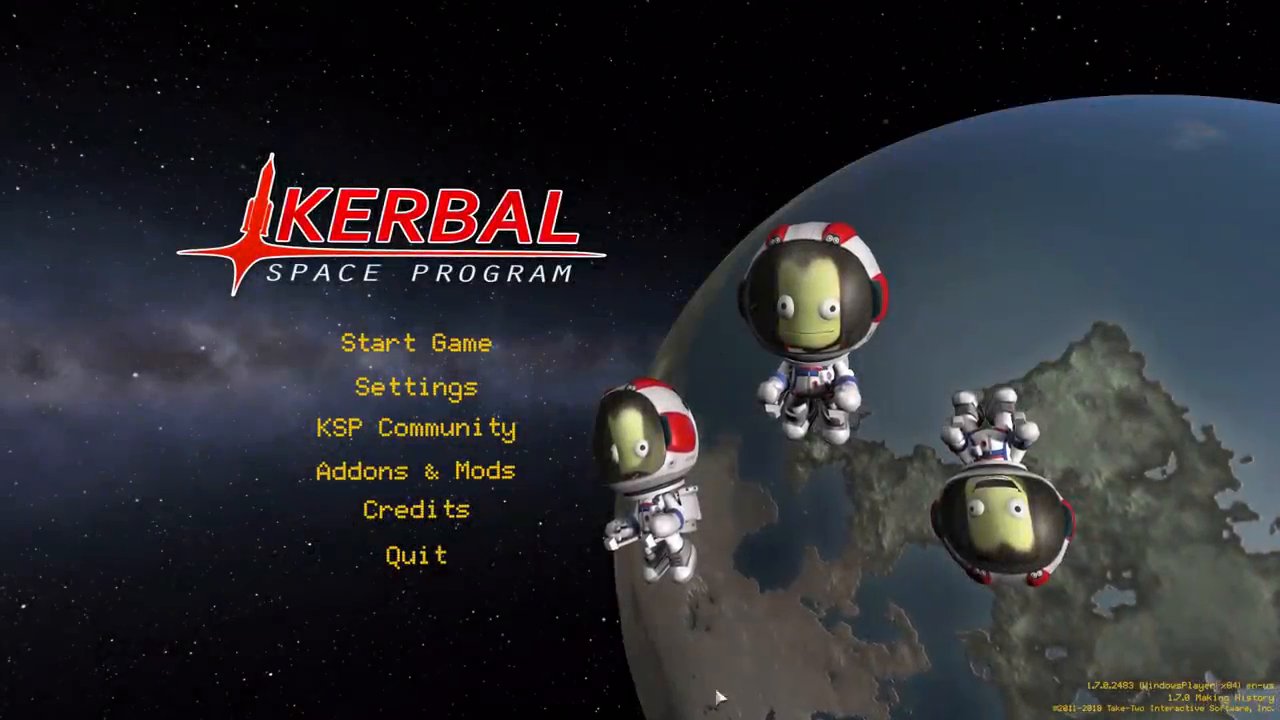
Choose Start Game and Resume Saved to list the saved games to continue
left_click(414, 342)
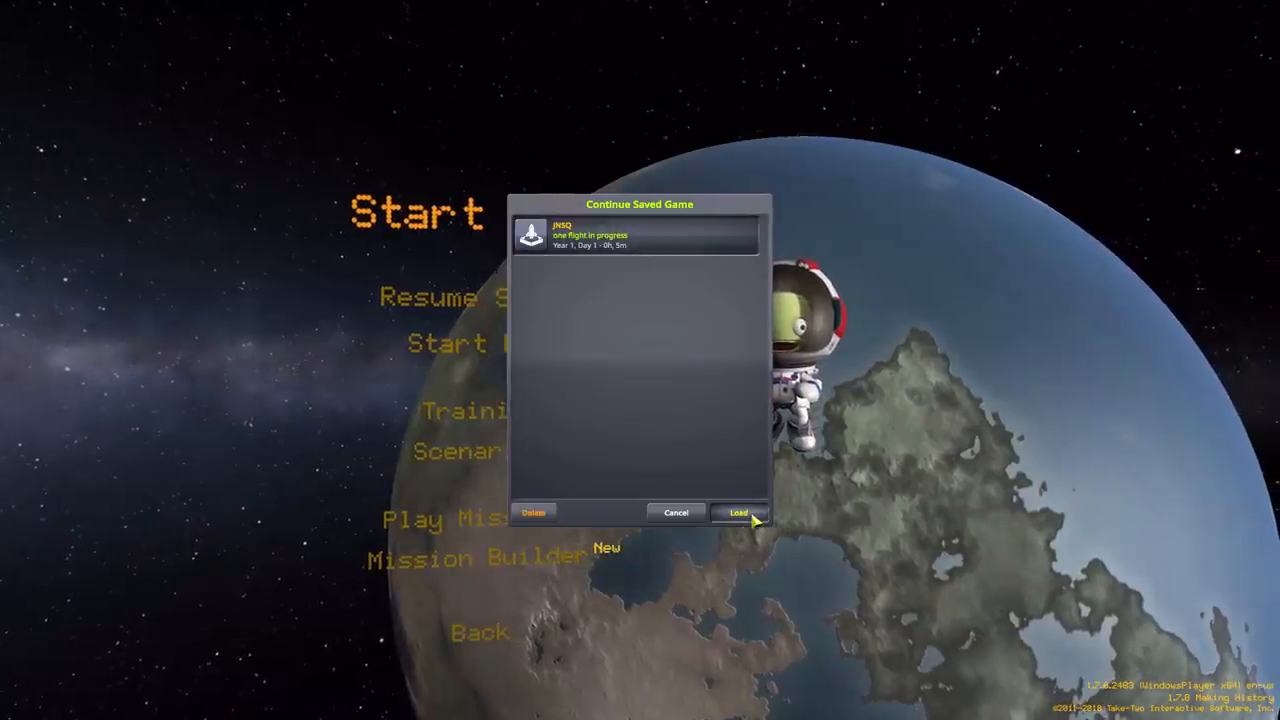
Load the selected save and arrive at the night-time Space Center
left_click(738, 512)
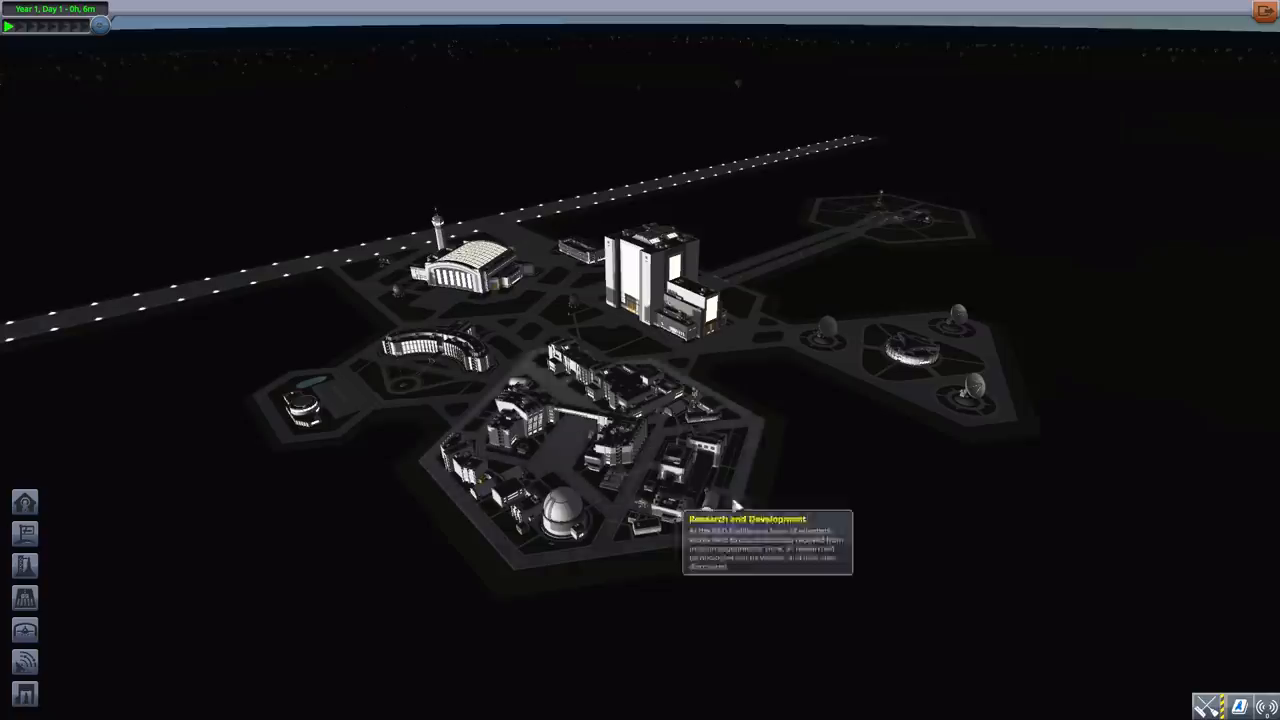
mouse_move(780, 216)
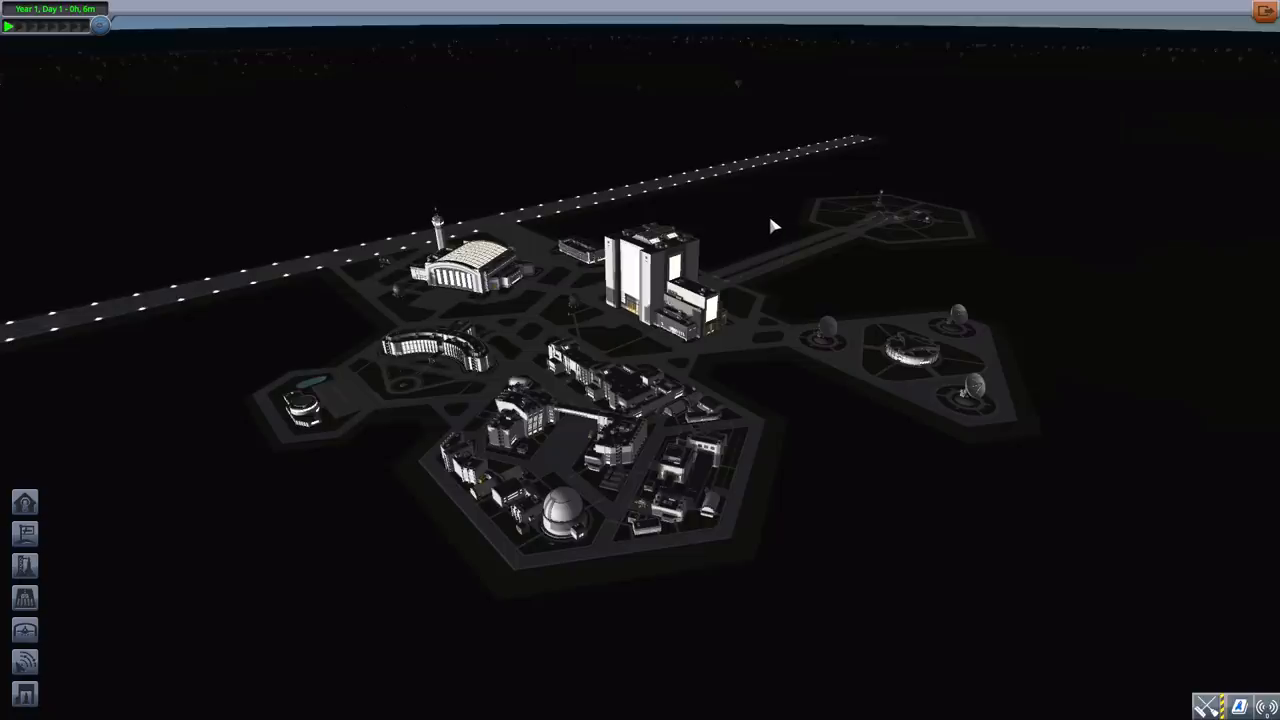
mouse_move(752, 240)
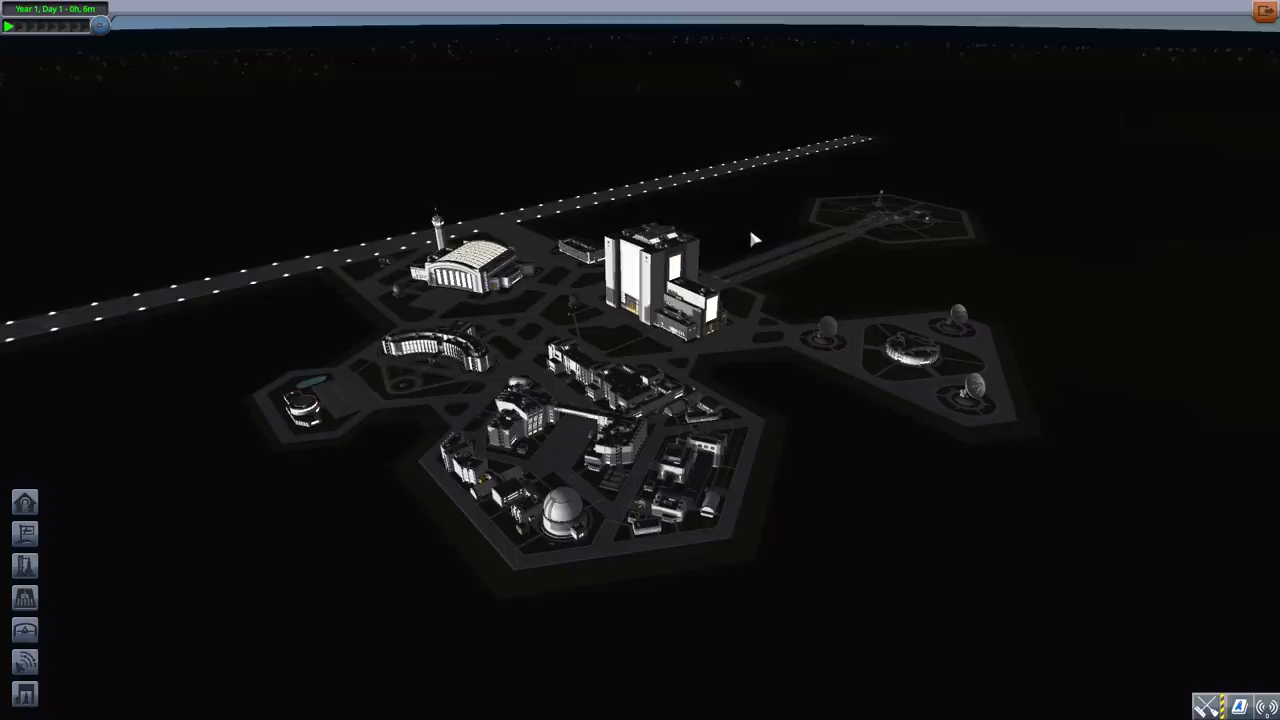
mouse_move(764, 250)
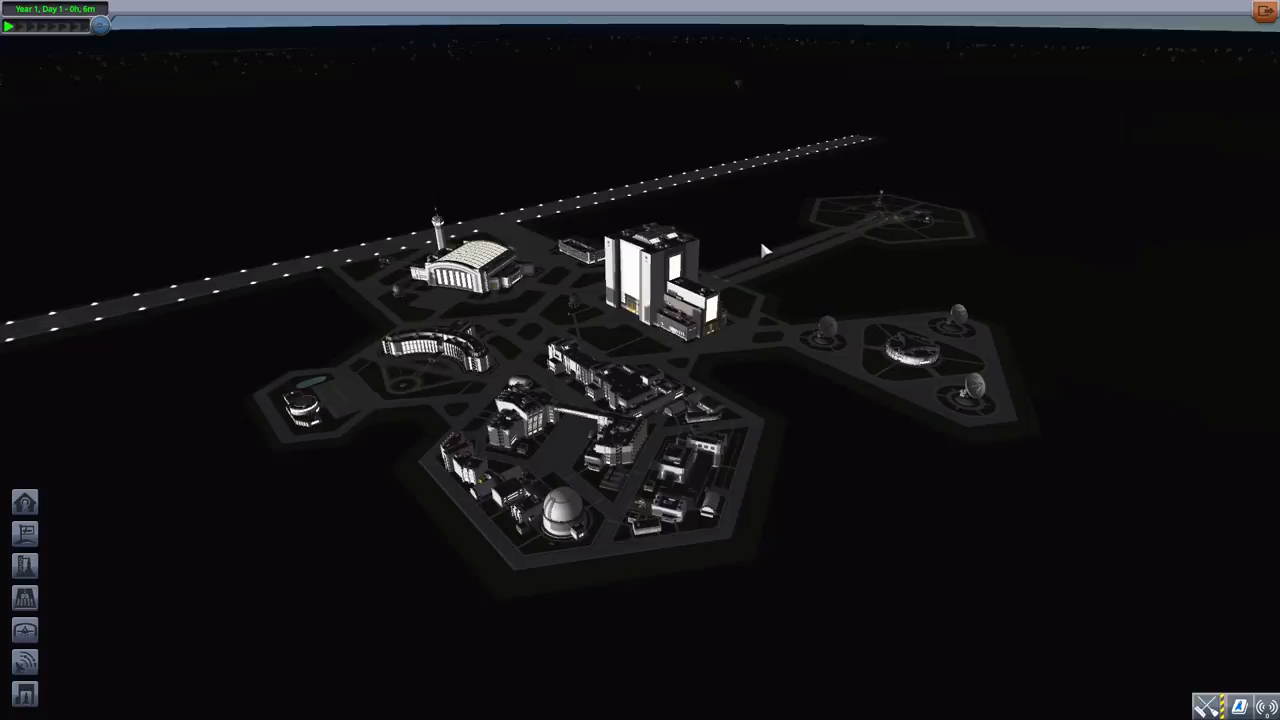
mouse_move(756, 370)
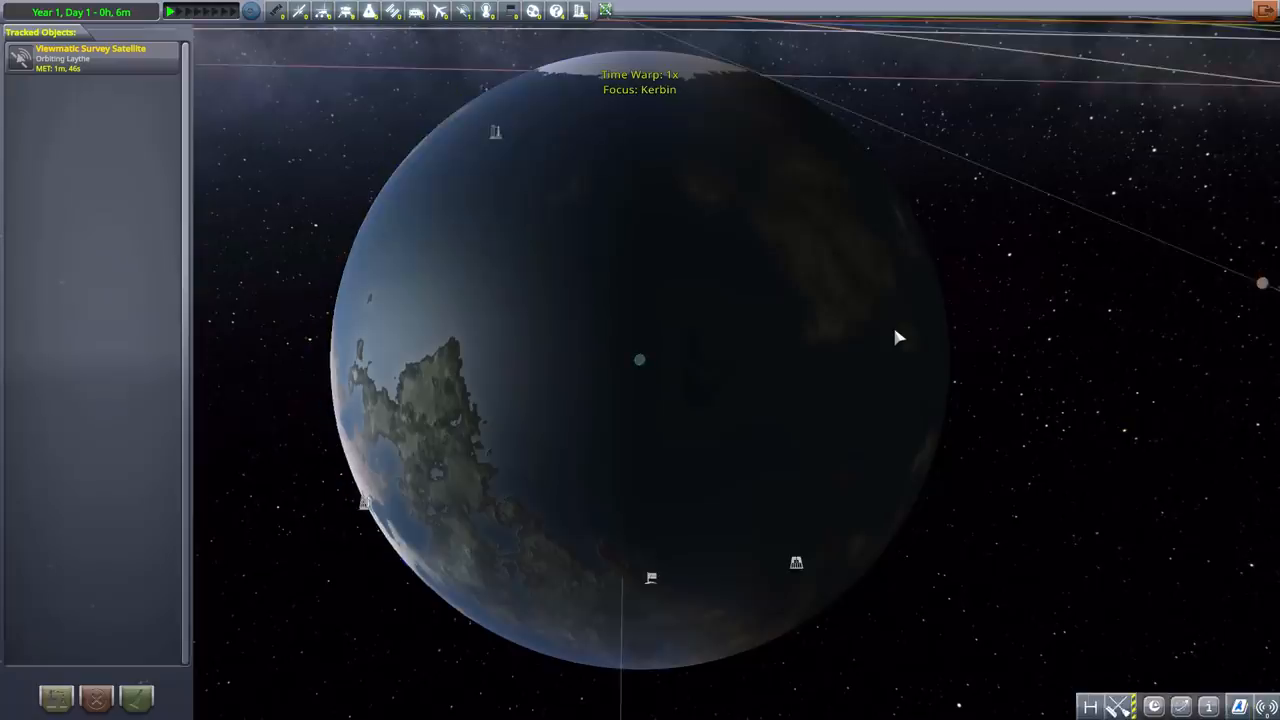
Zoom the map out from Kerbin until its moons' orbits come into view
scroll("down", 3)
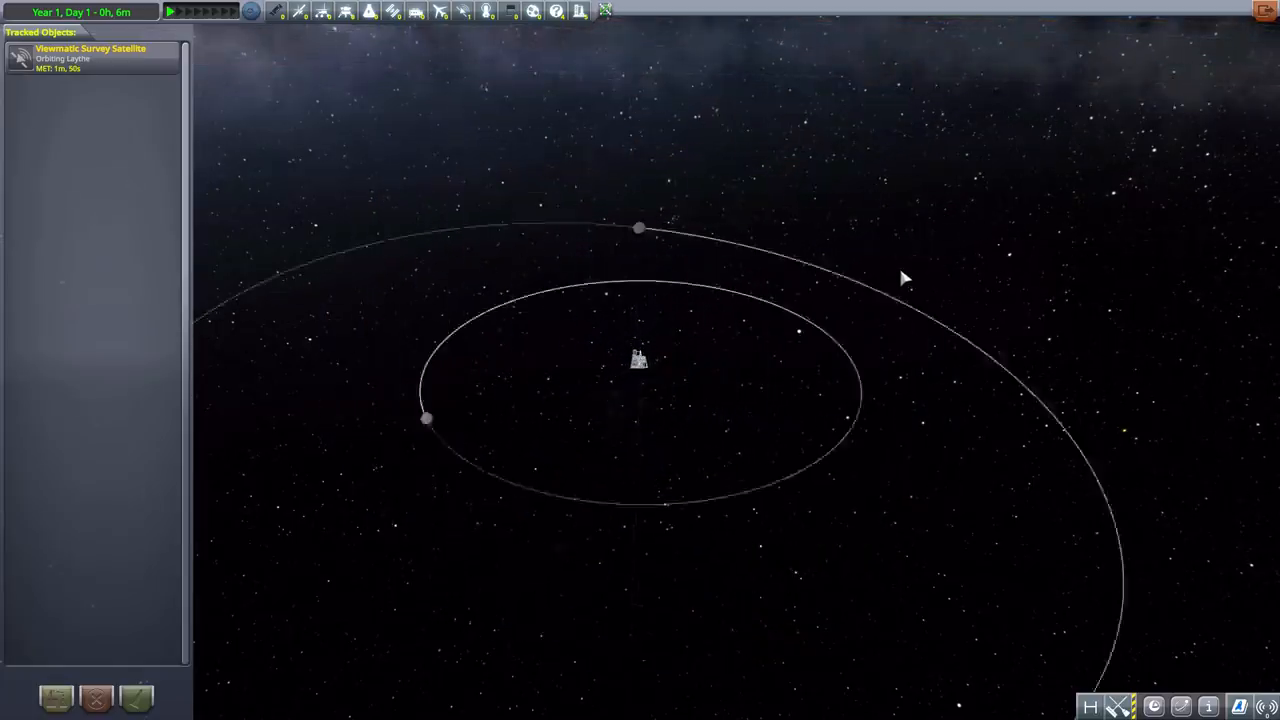
scroll("down", 3)
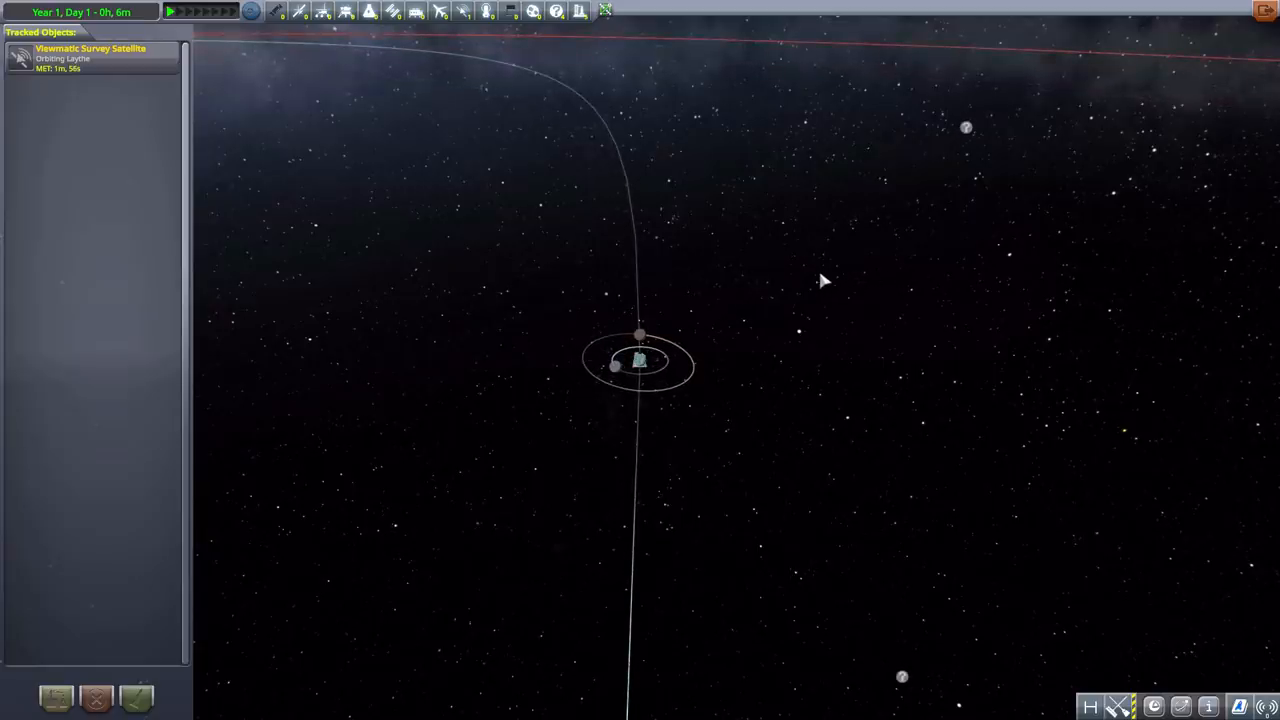
mouse_move(832, 312)
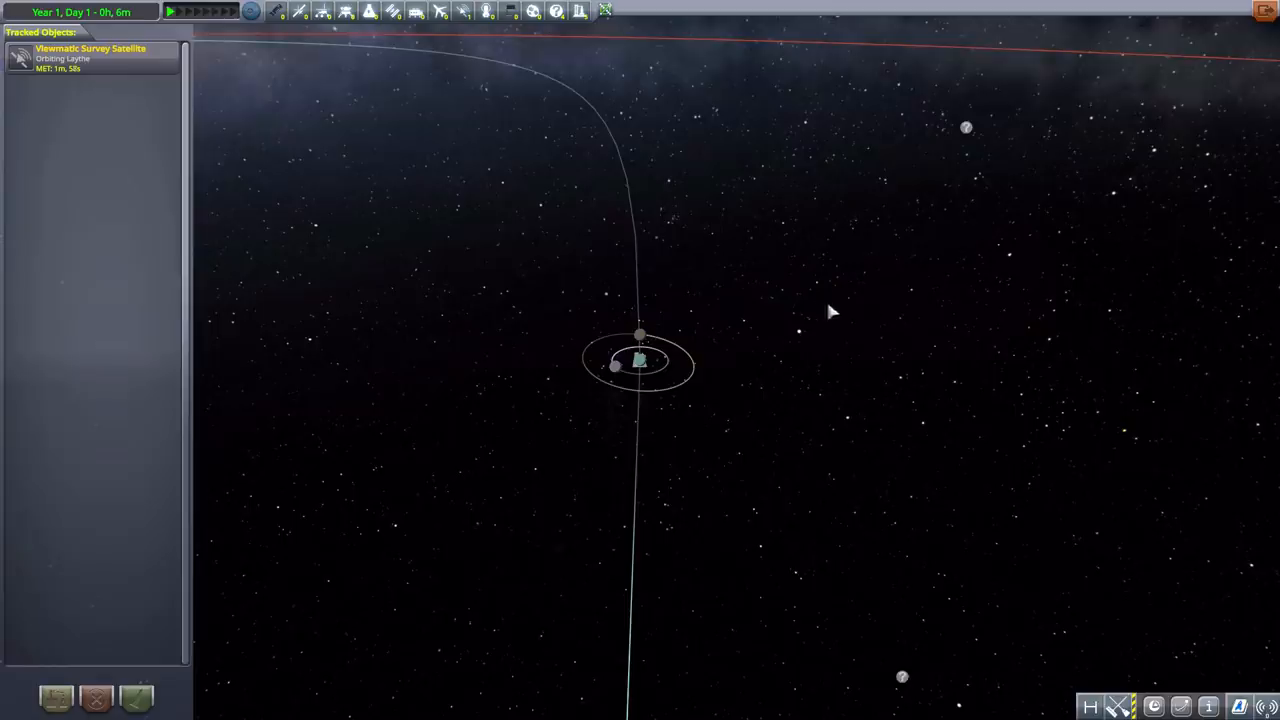
mouse_move(896, 268)
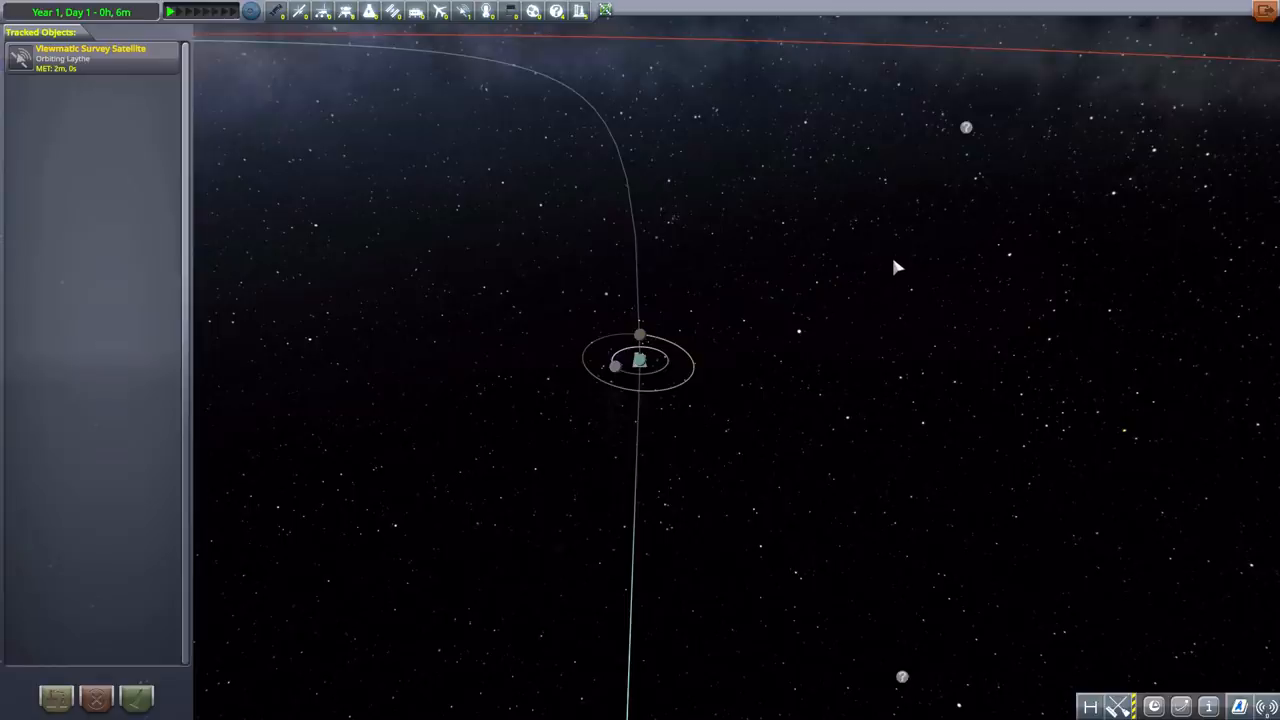
mouse_move(880, 280)
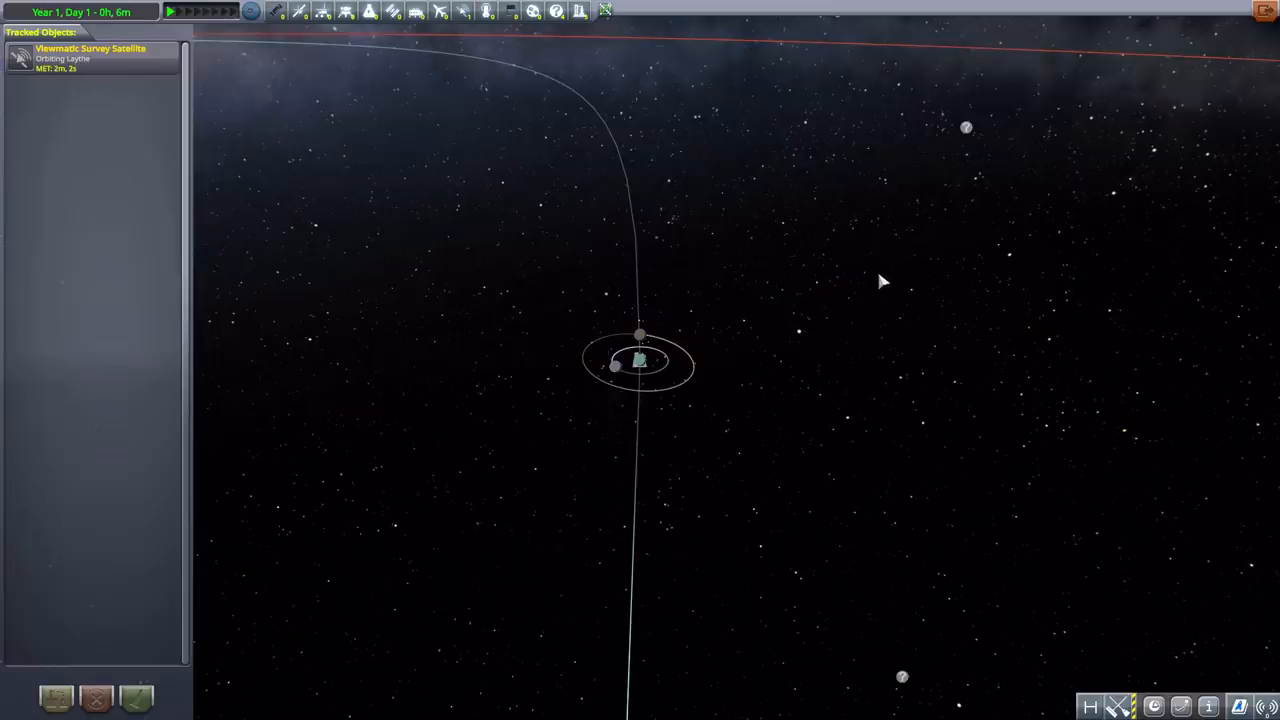
mouse_move(856, 268)
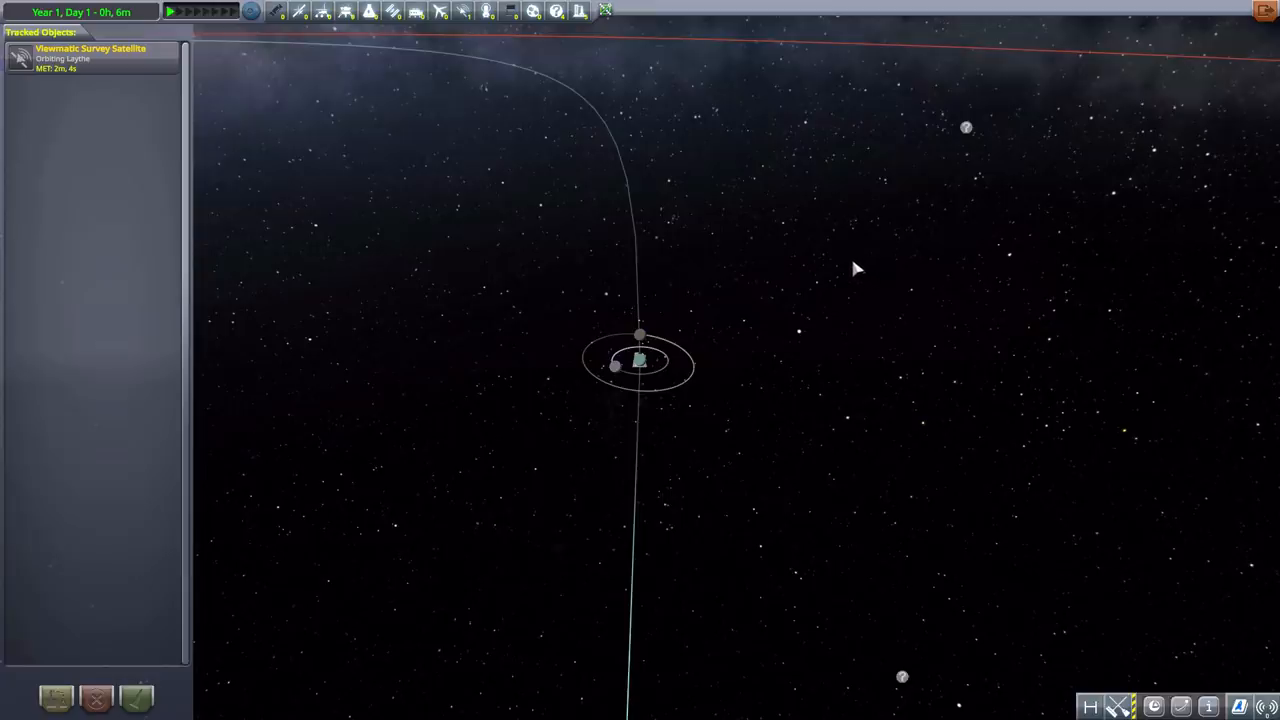
mouse_move(556, 420)
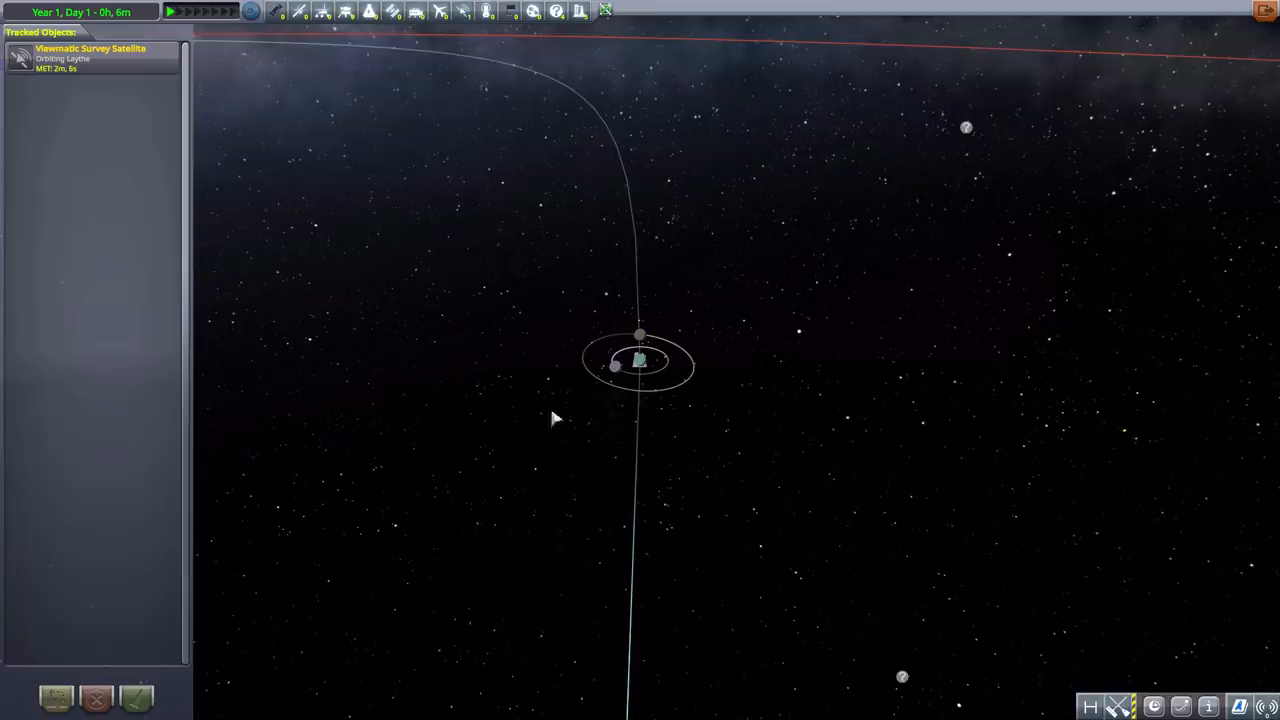
mouse_move(786, 360)
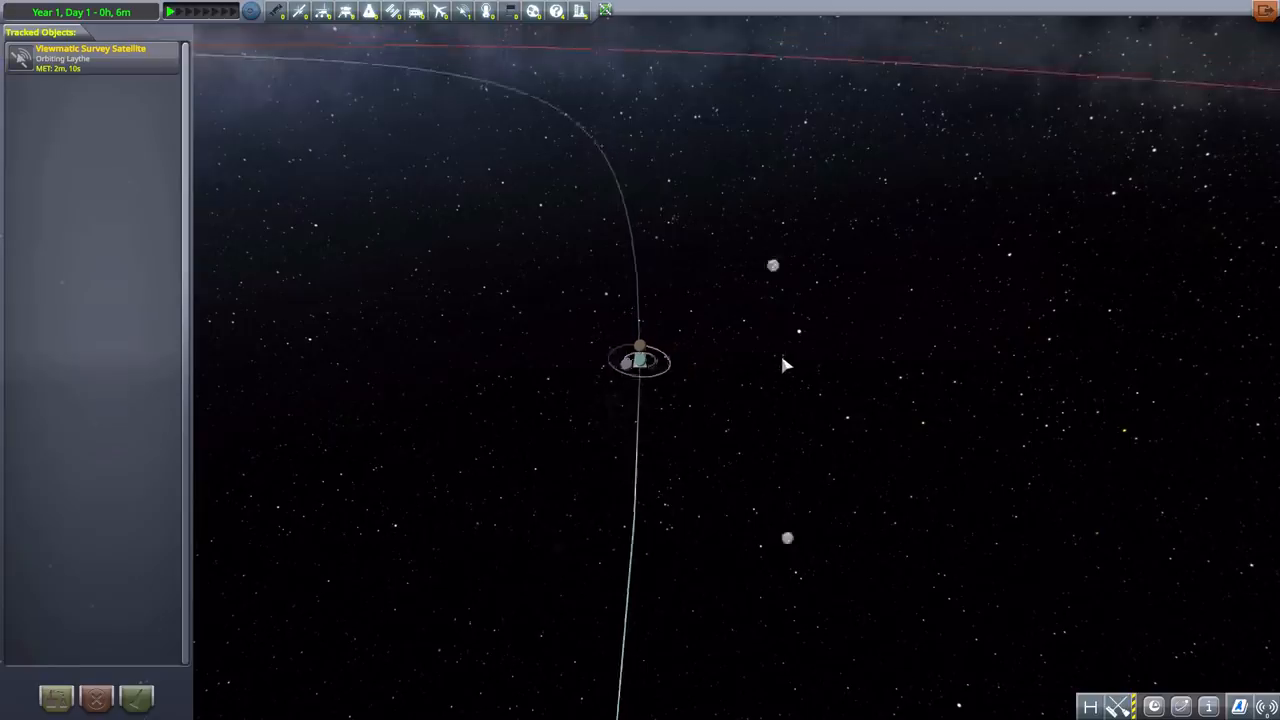
Zoom out until every planet's orbit around the sun is visible
scroll("down", 3)
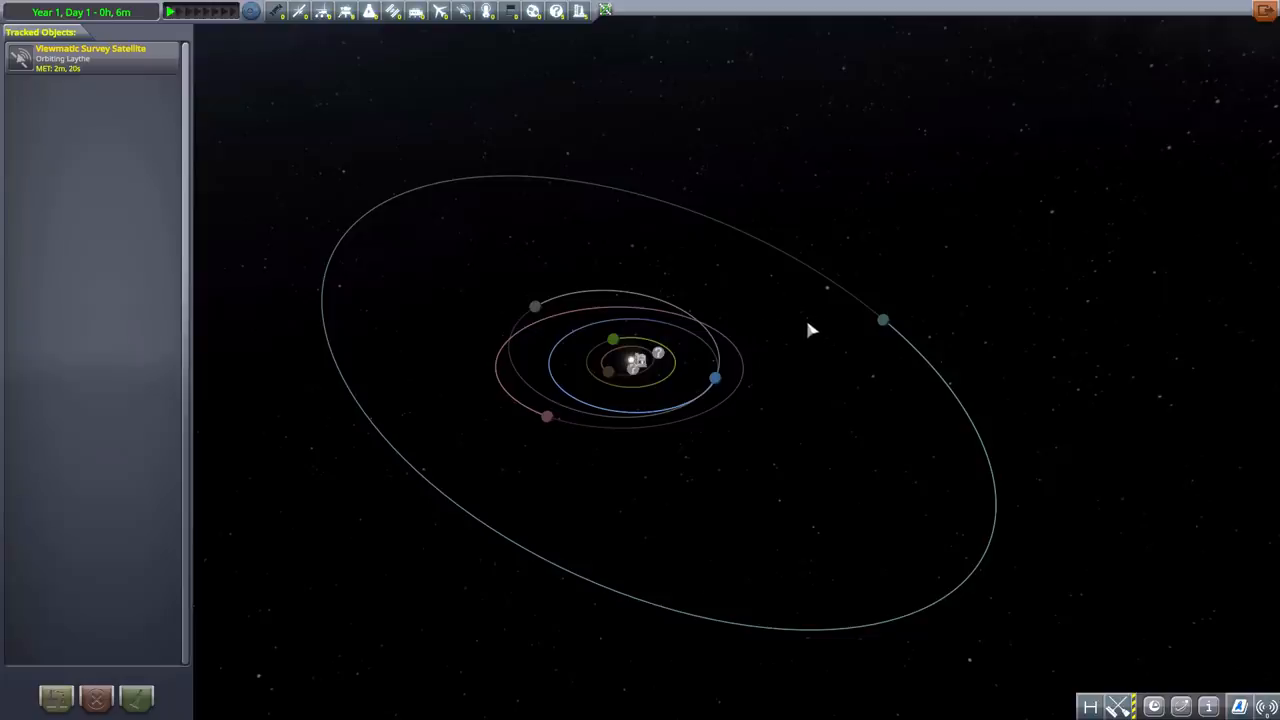
mouse_move(784, 310)
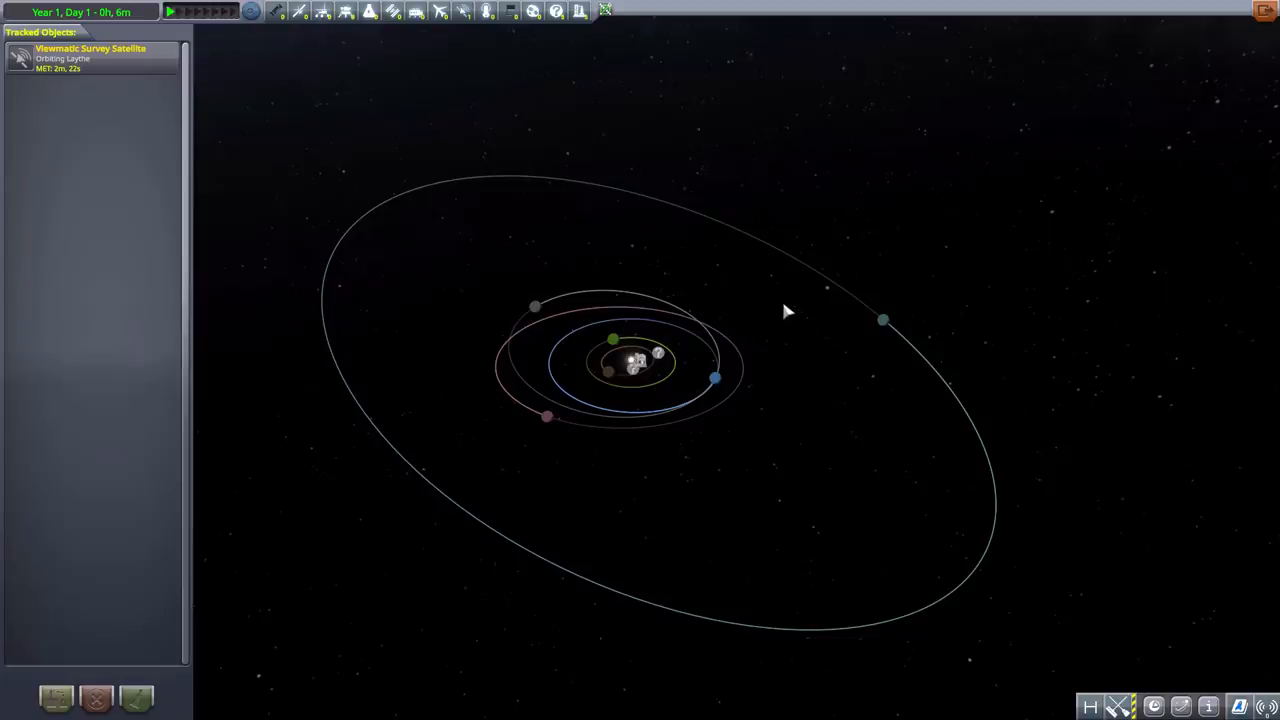
mouse_move(760, 290)
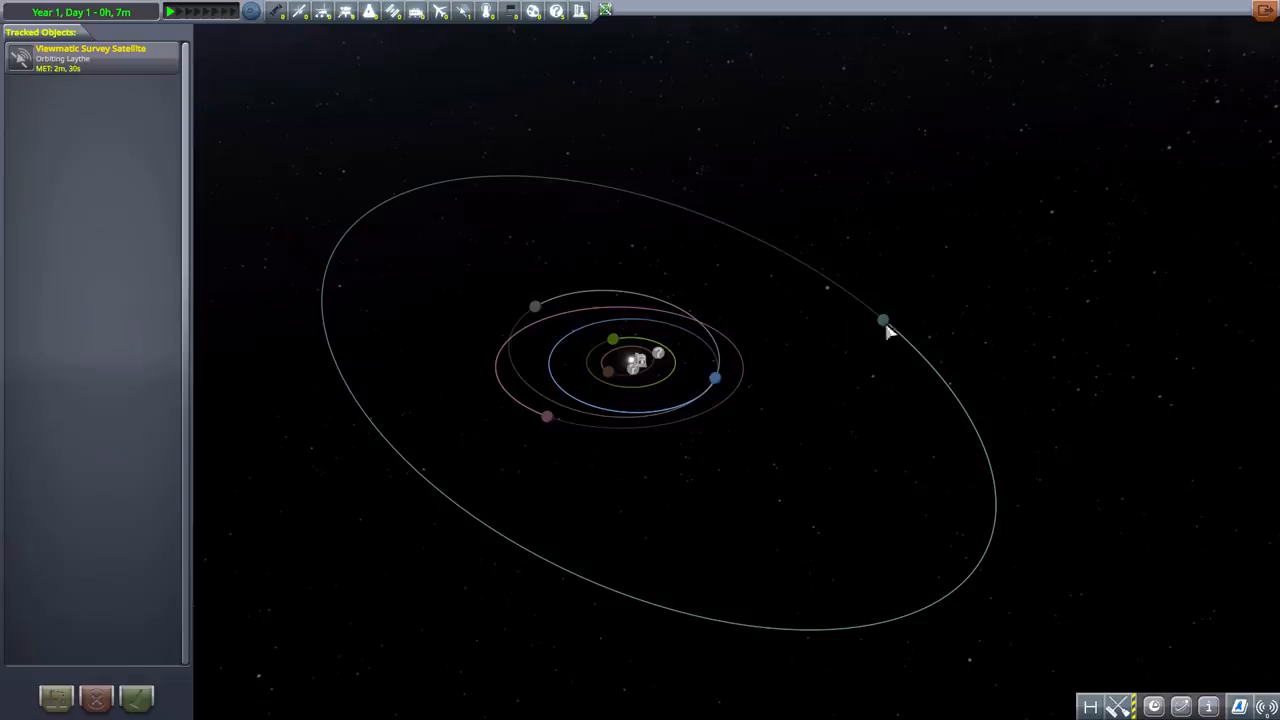
mouse_move(870, 316)
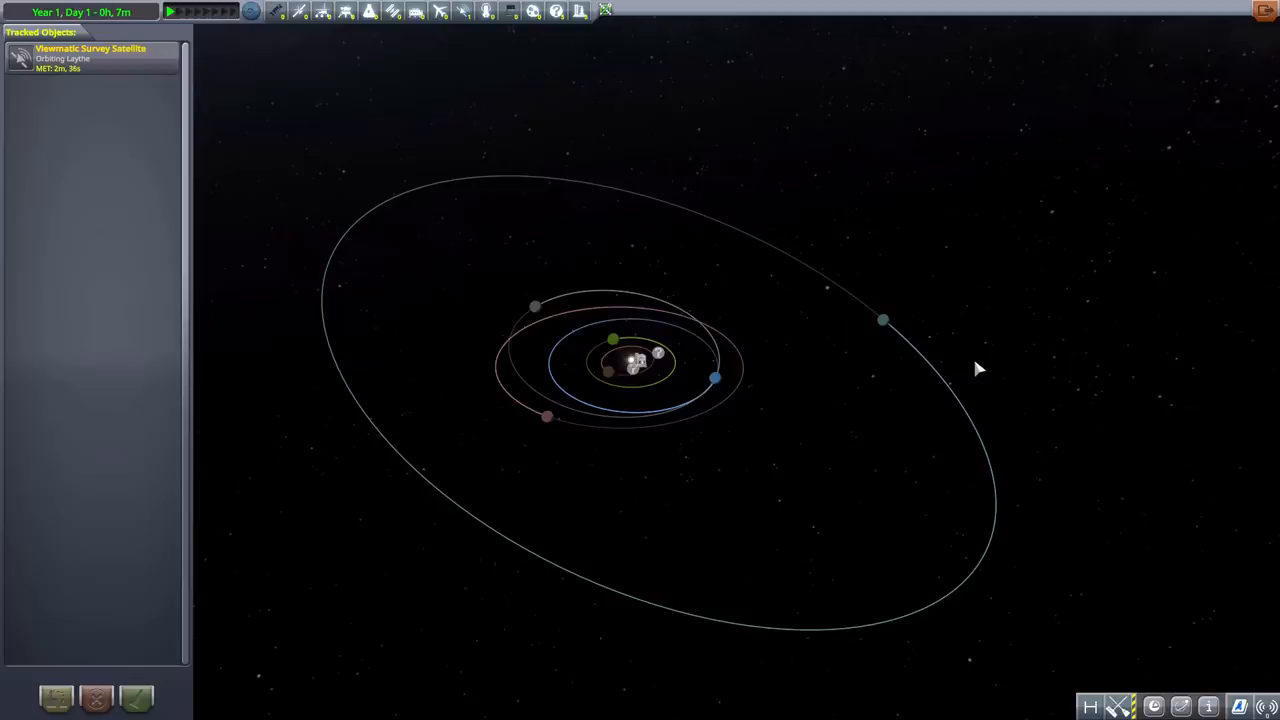
mouse_move(758, 372)
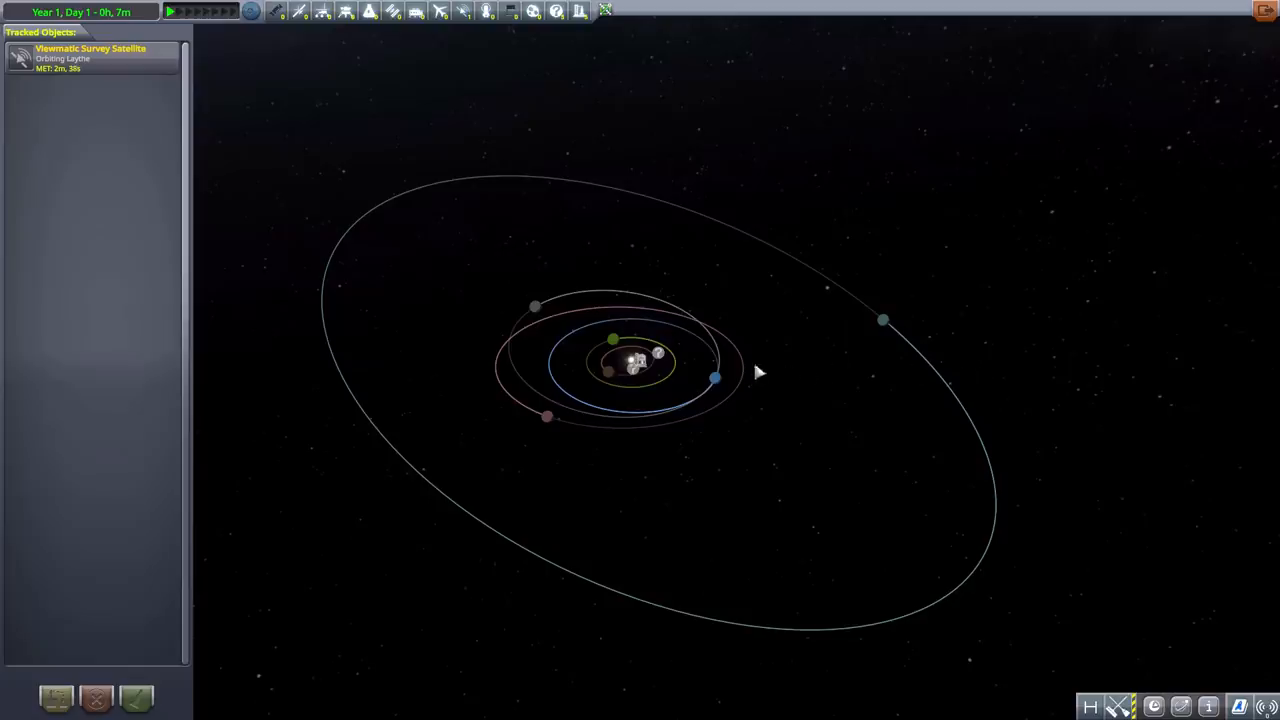
mouse_move(610, 176)
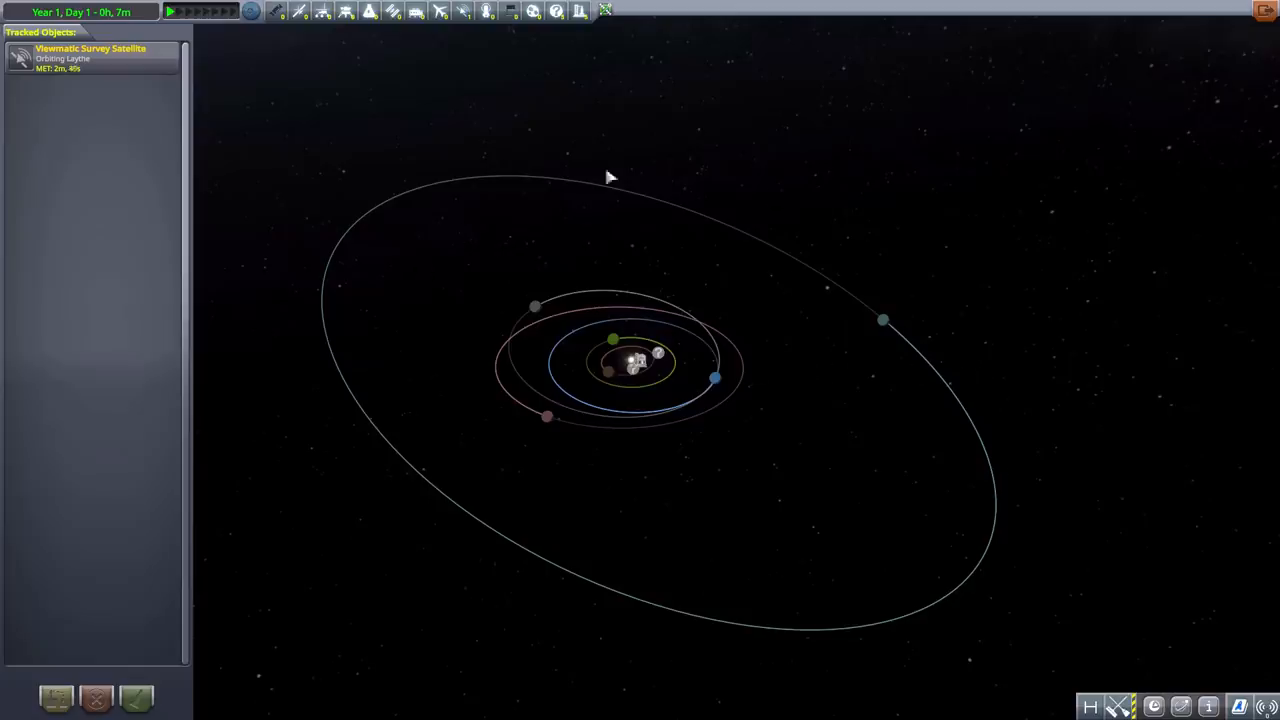
mouse_move(792, 432)
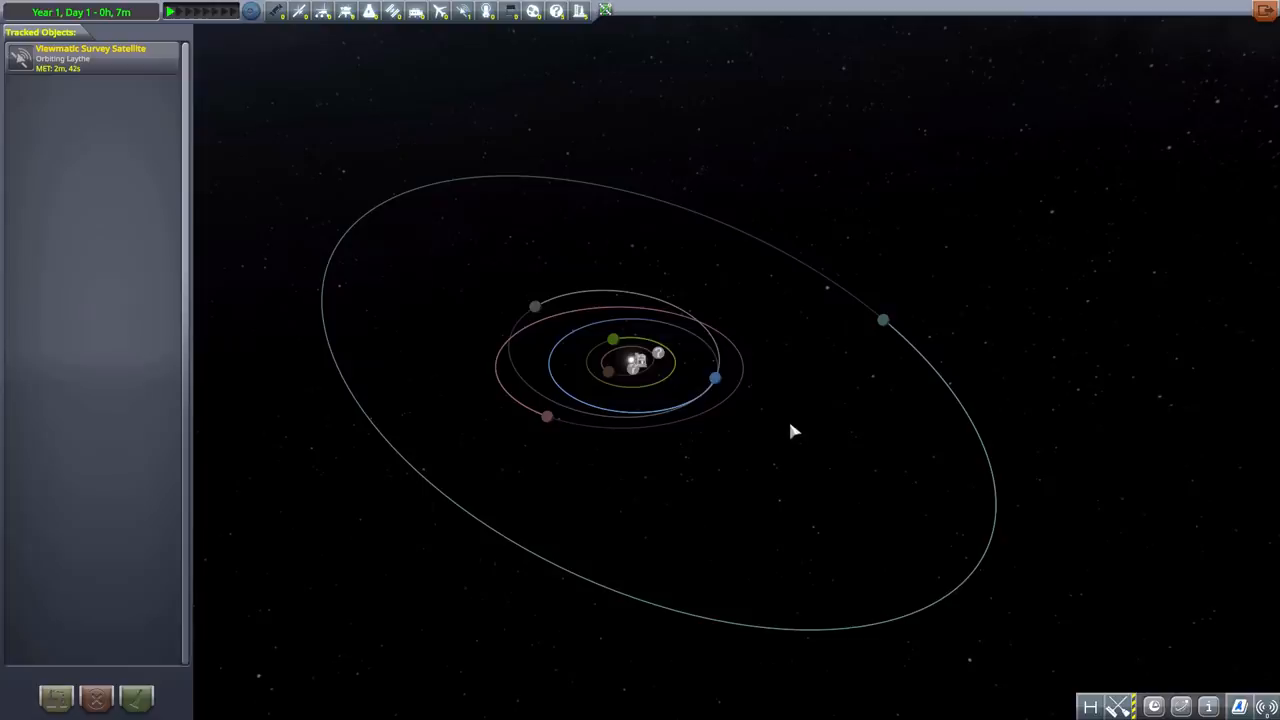
mouse_move(808, 362)
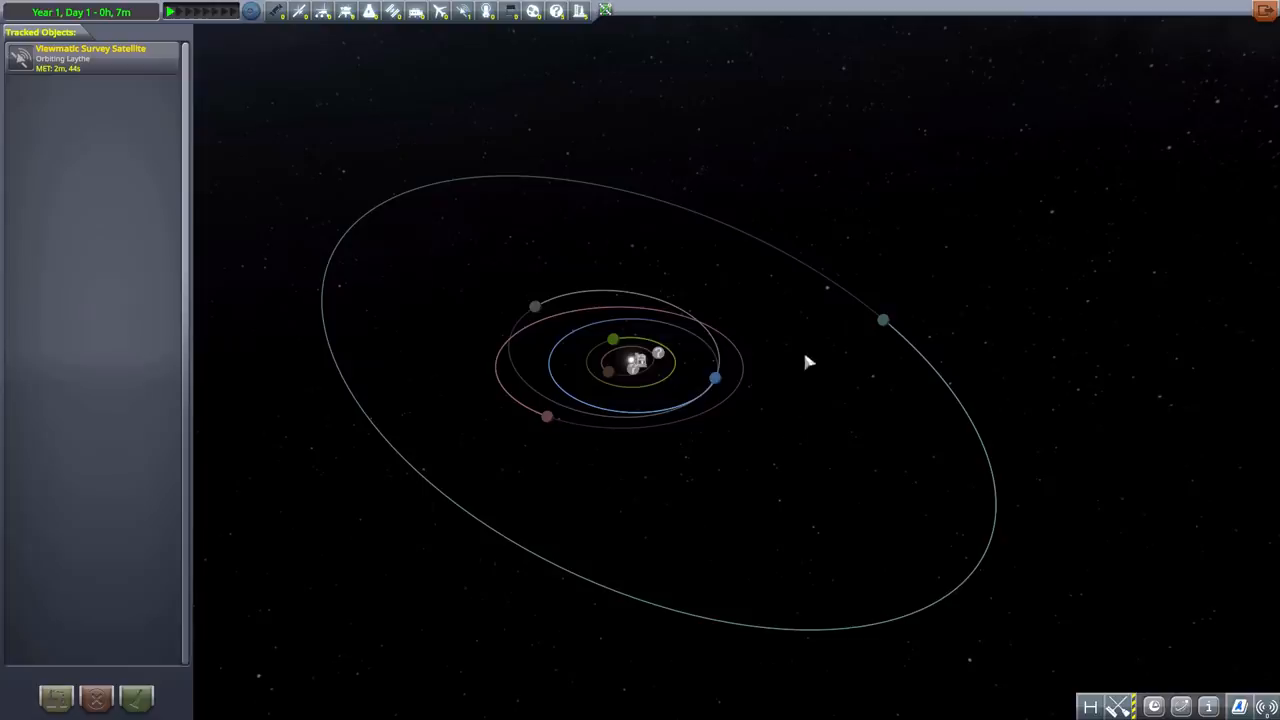
mouse_move(572, 206)
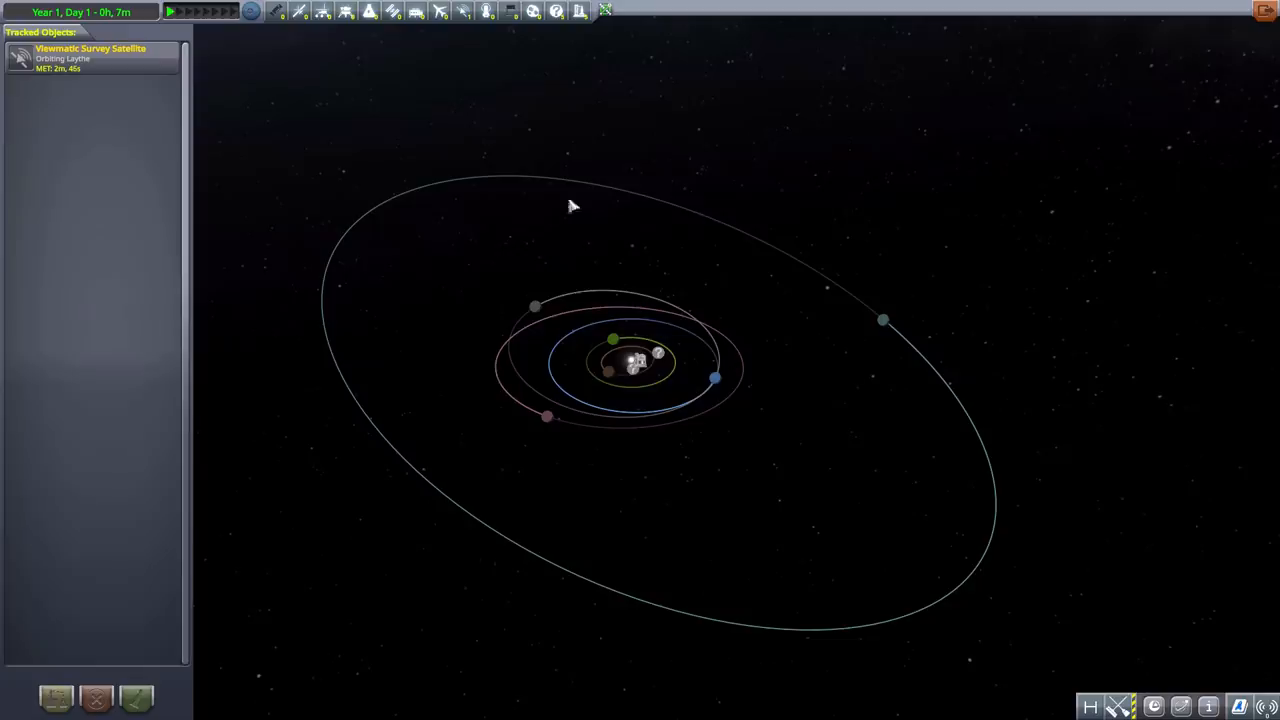
mouse_move(848, 396)
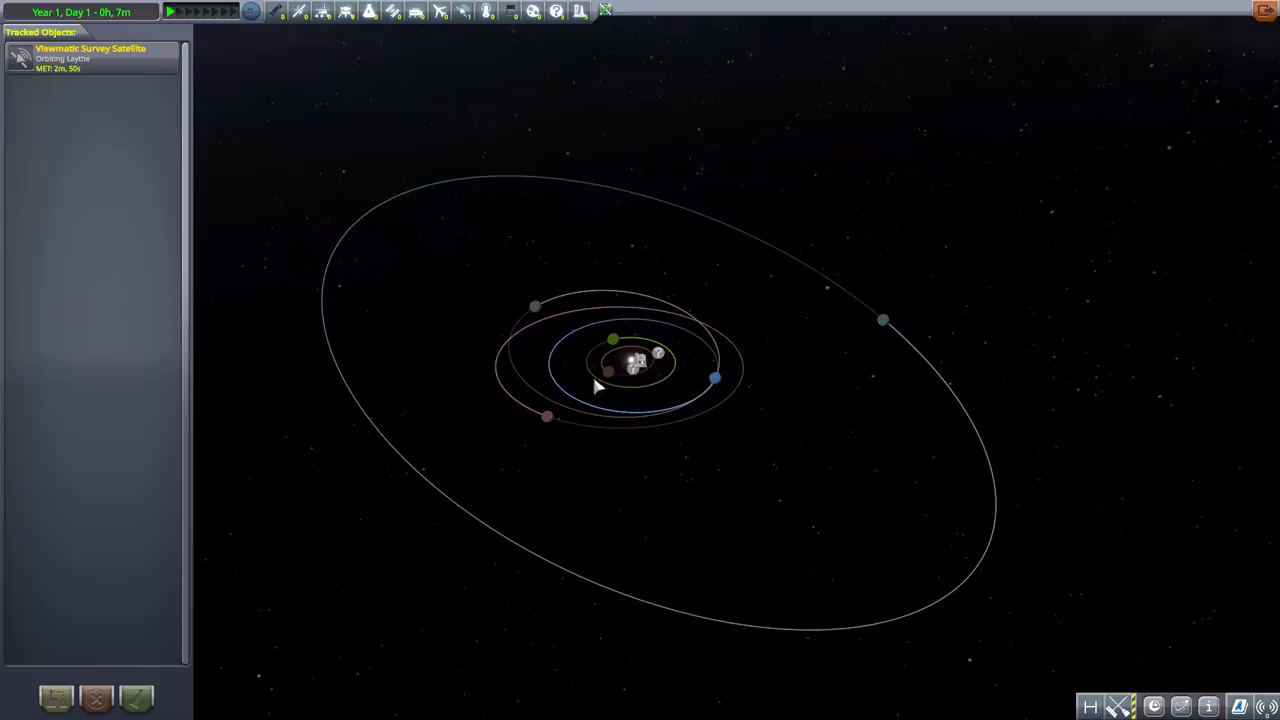
scroll("down", 3)
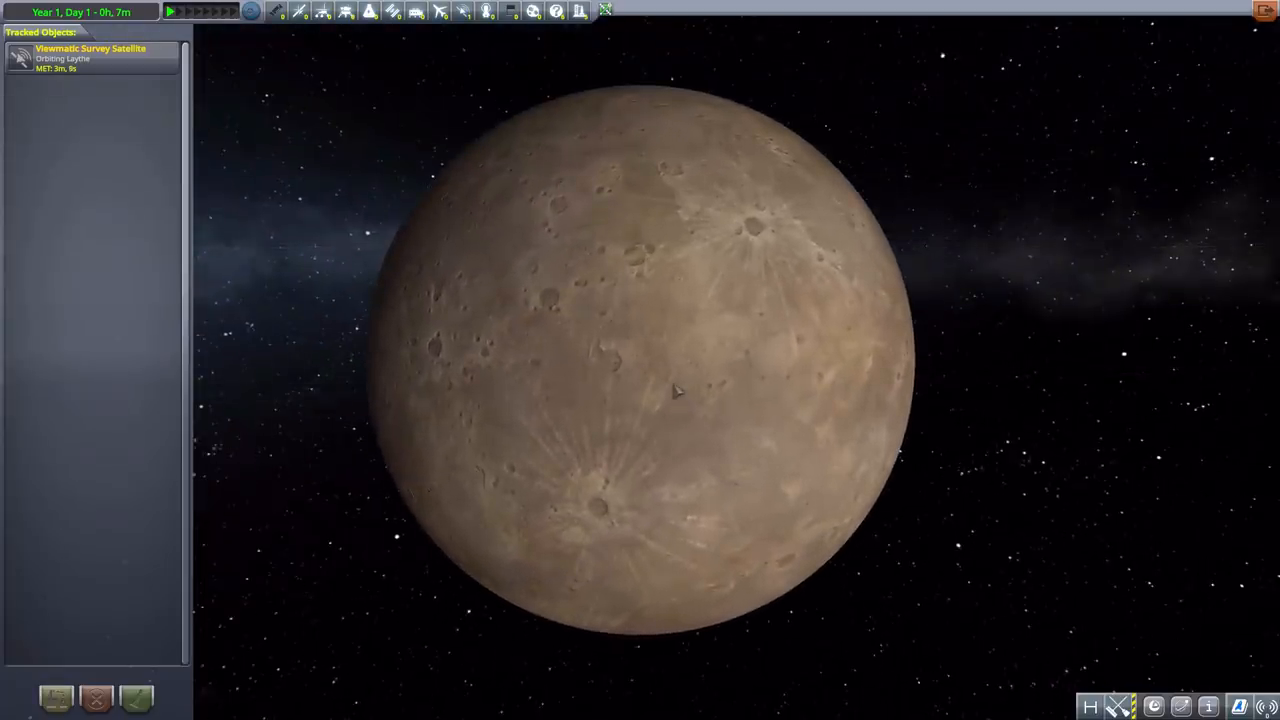
mouse_move(772, 376)
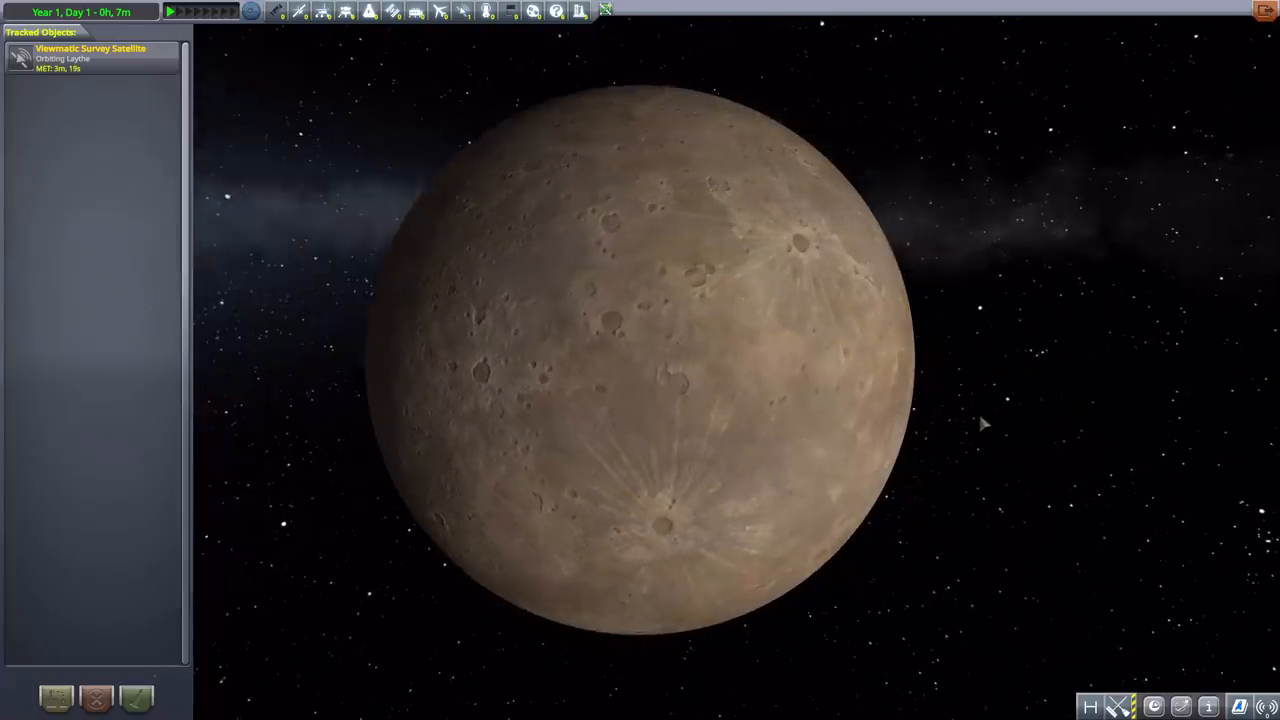
Show Moho's physical characteristics panel beside the close-up view
left_click(1184, 706)
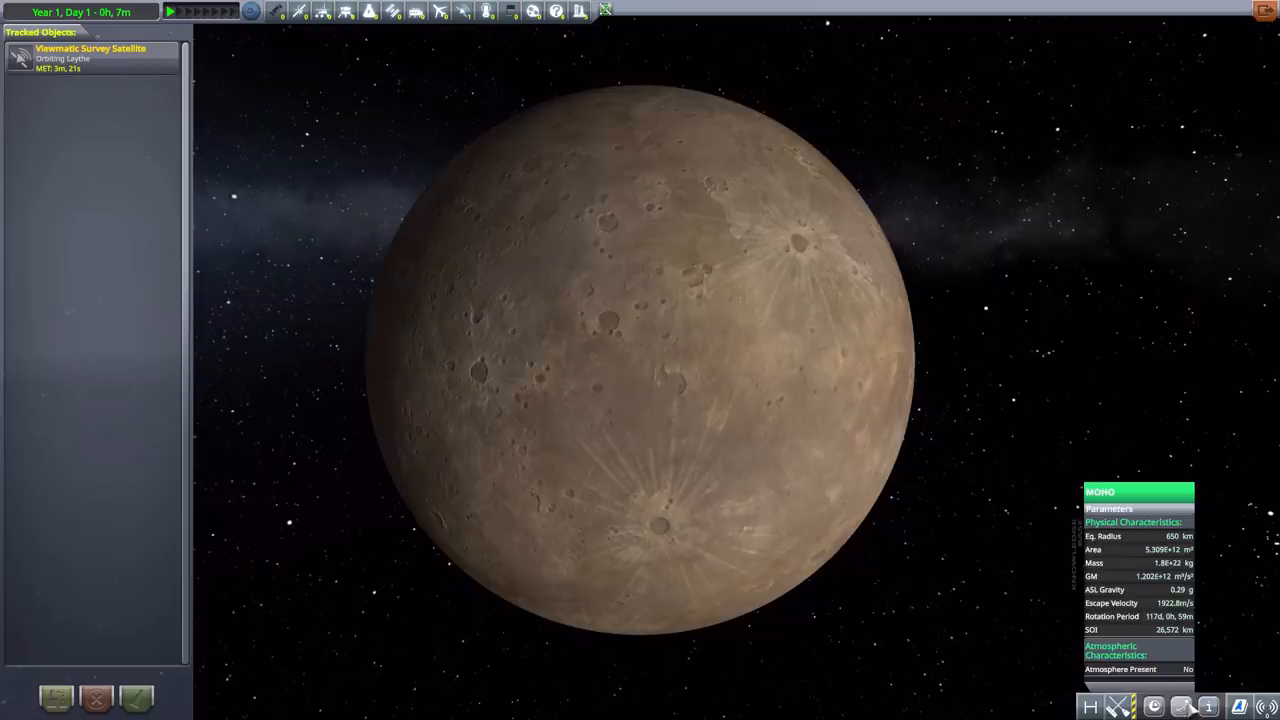
mouse_move(1056, 512)
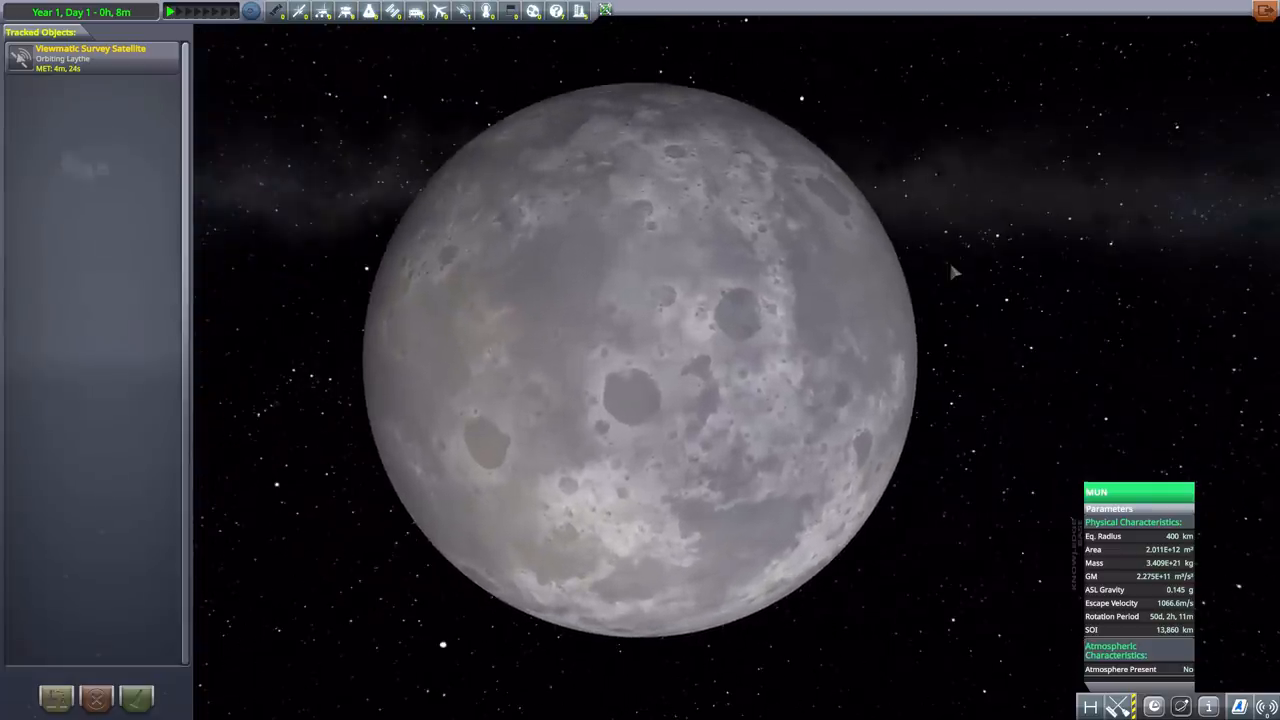
Zoom in on Mun, Minmus, Ike and the dark cratered moon as focus cycles through them
scroll("down", 3)
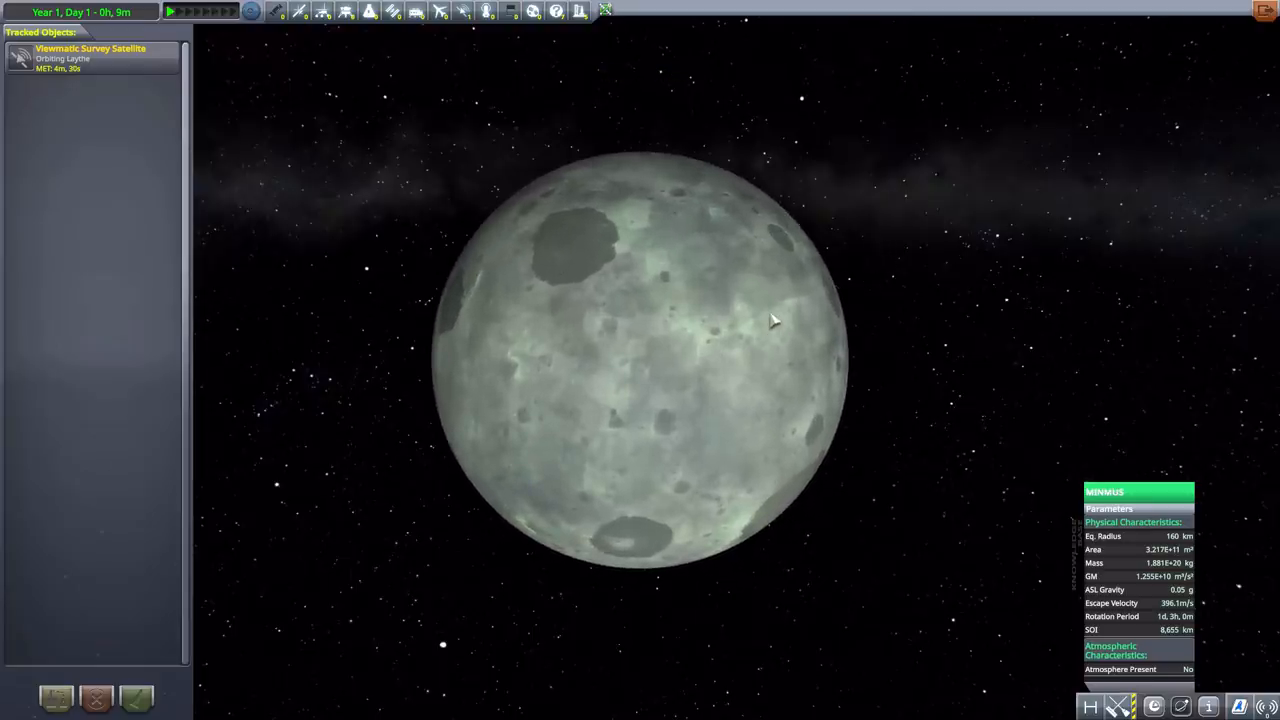
mouse_move(868, 284)
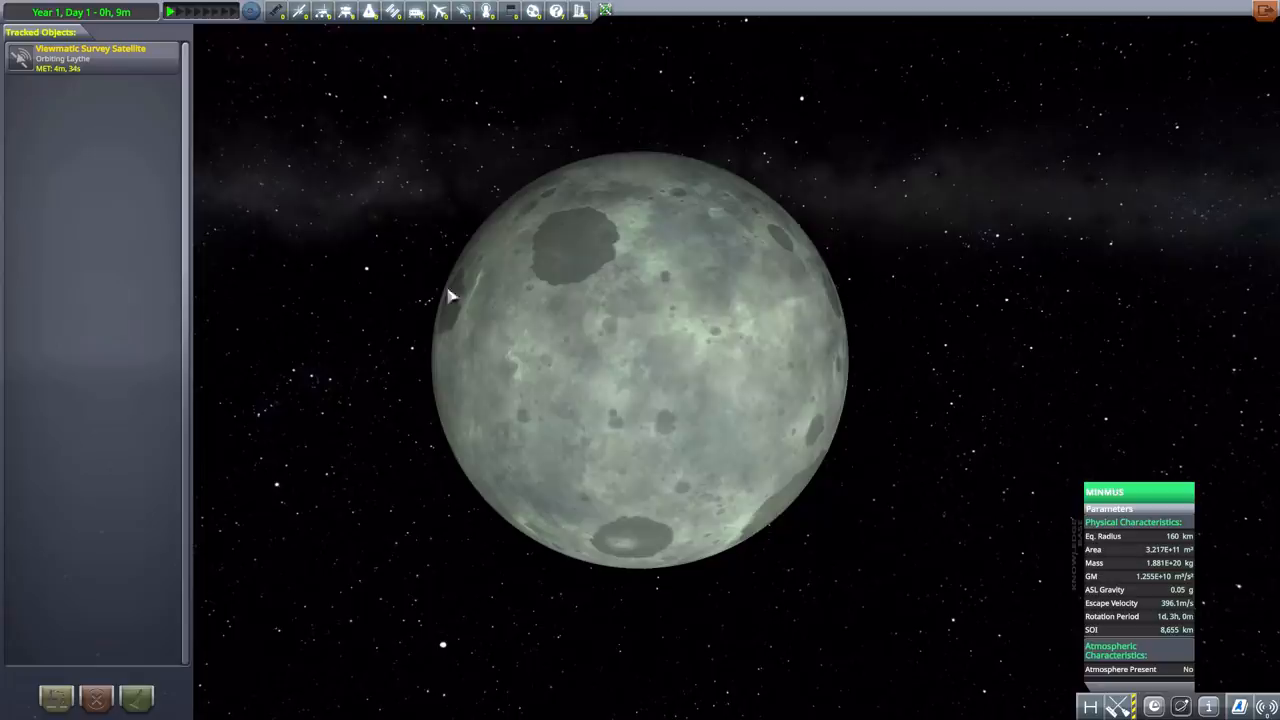
mouse_move(544, 168)
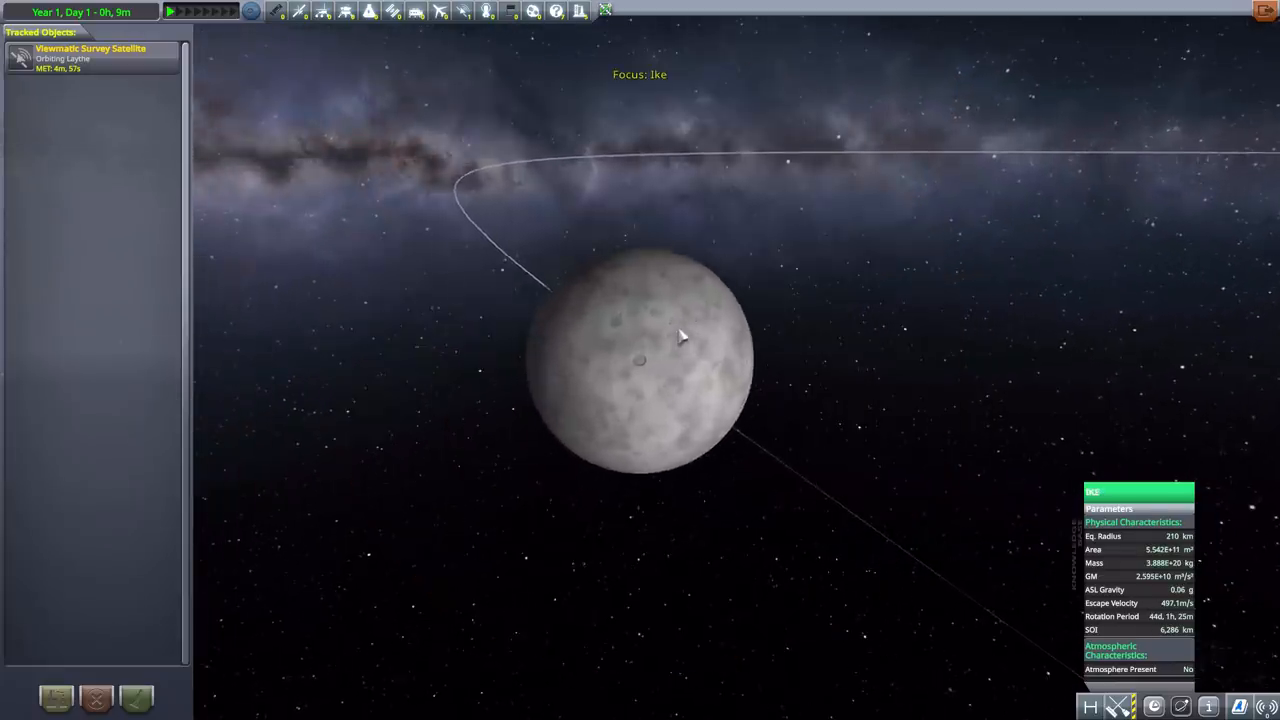
scroll("up", 3)
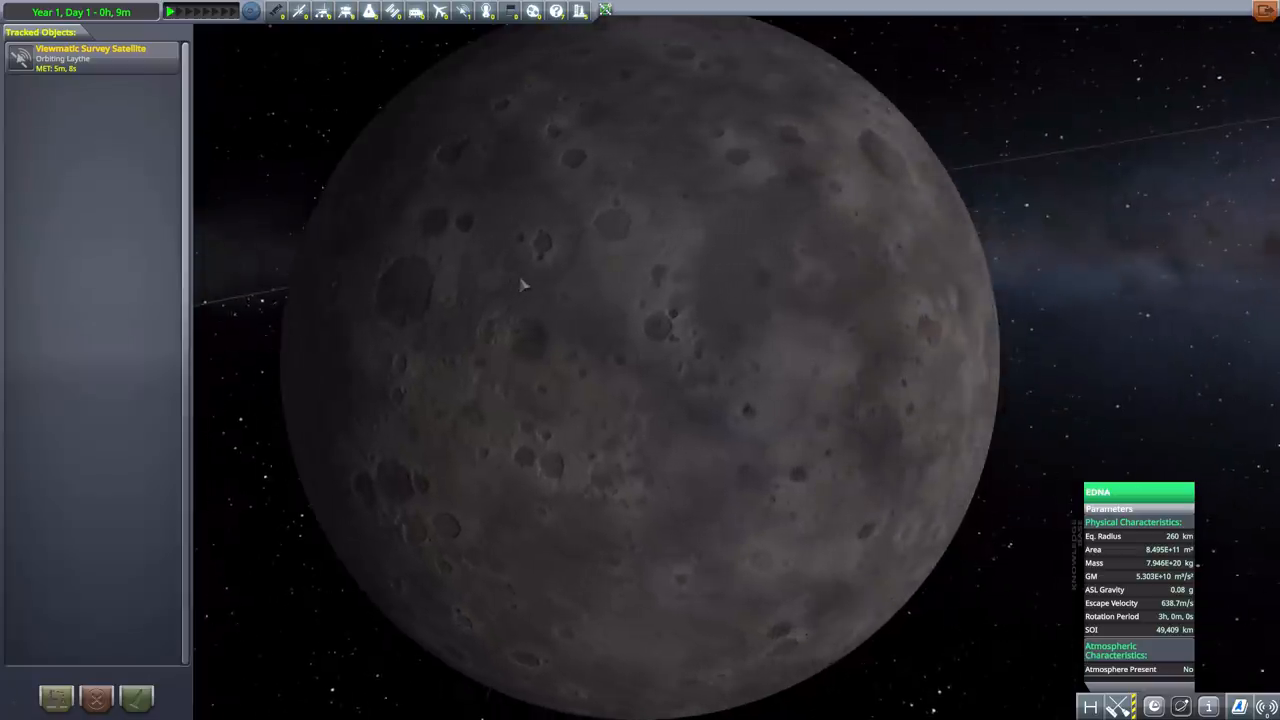
scroll("down", 3)
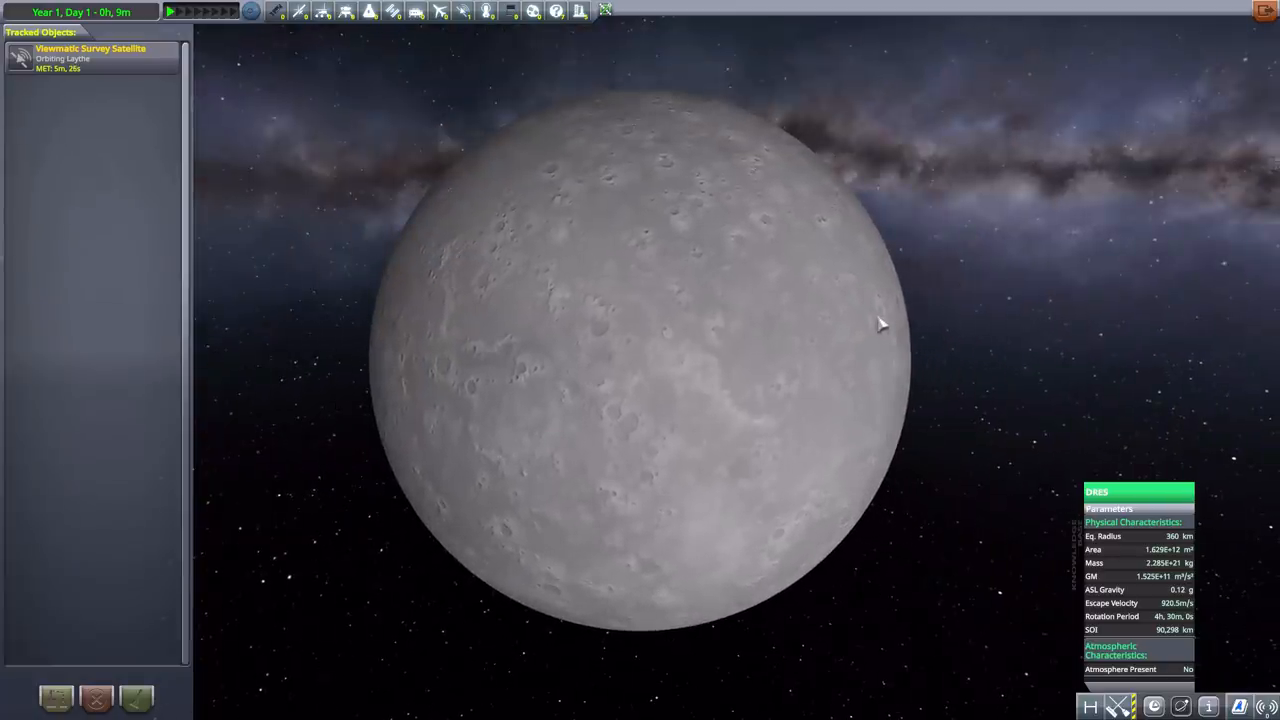
mouse_move(836, 304)
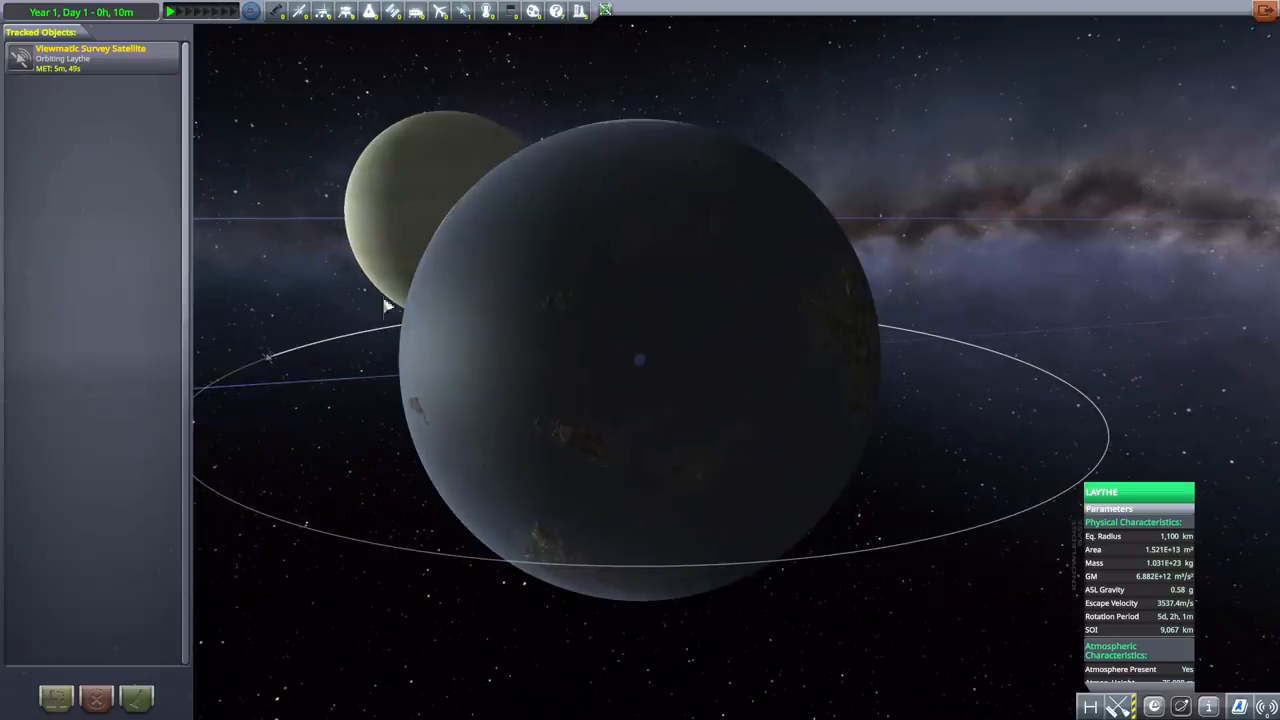
mouse_move(390, 218)
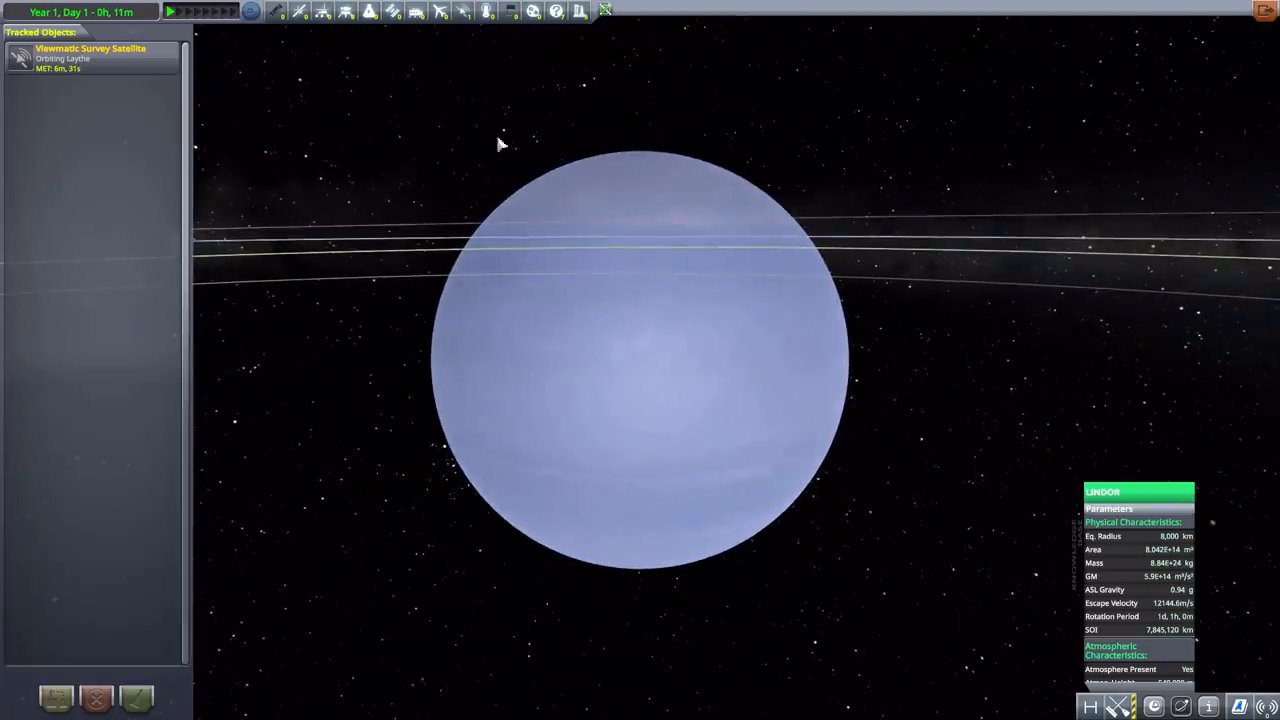
mouse_move(778, 376)
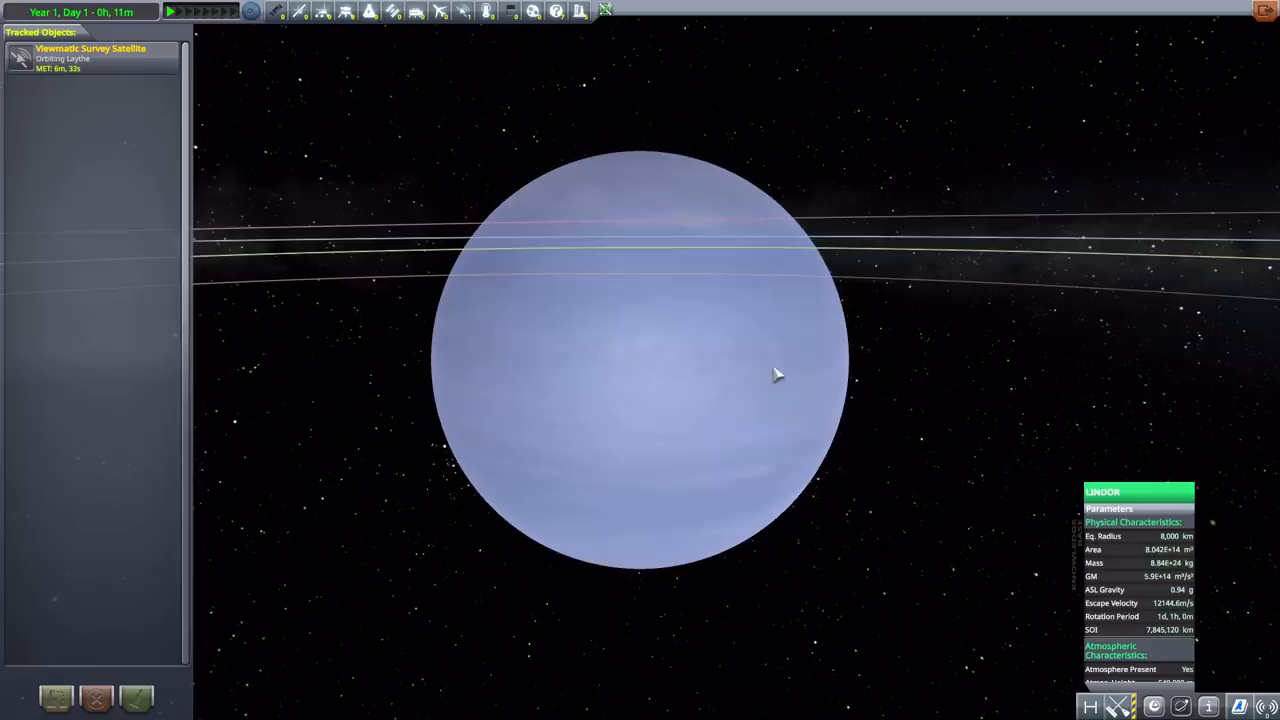
mouse_move(568, 418)
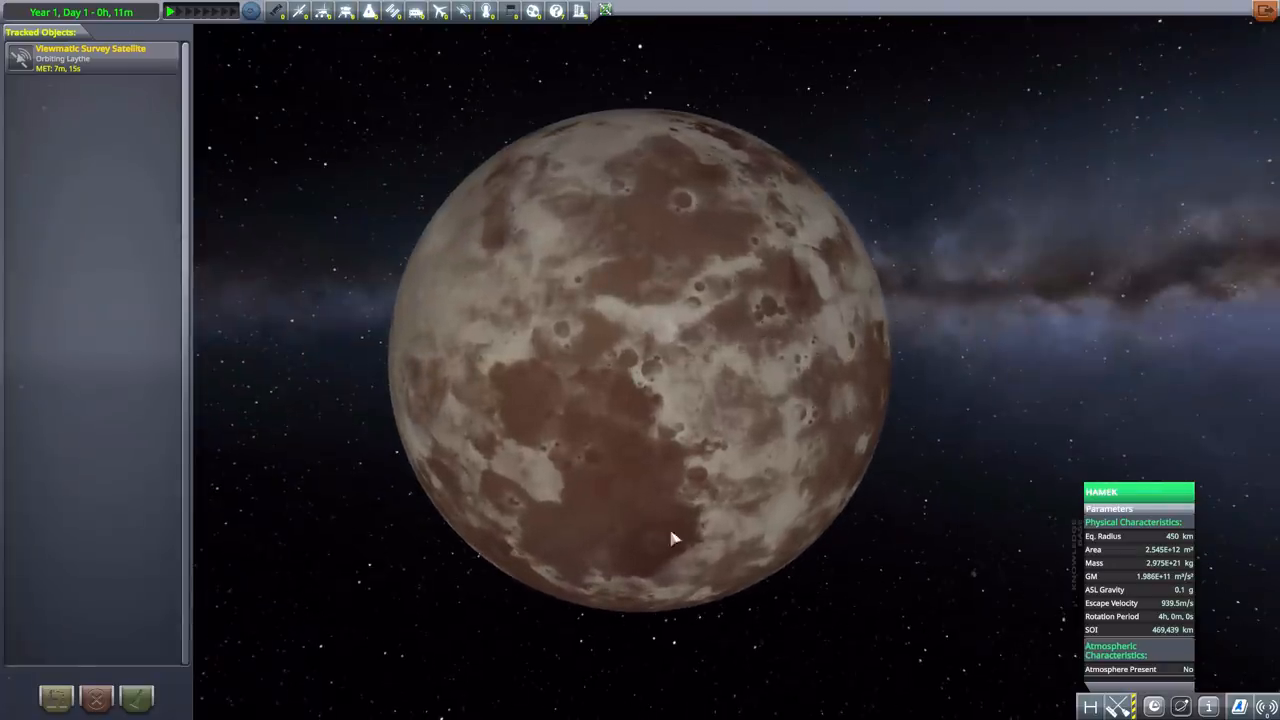
mouse_move(780, 362)
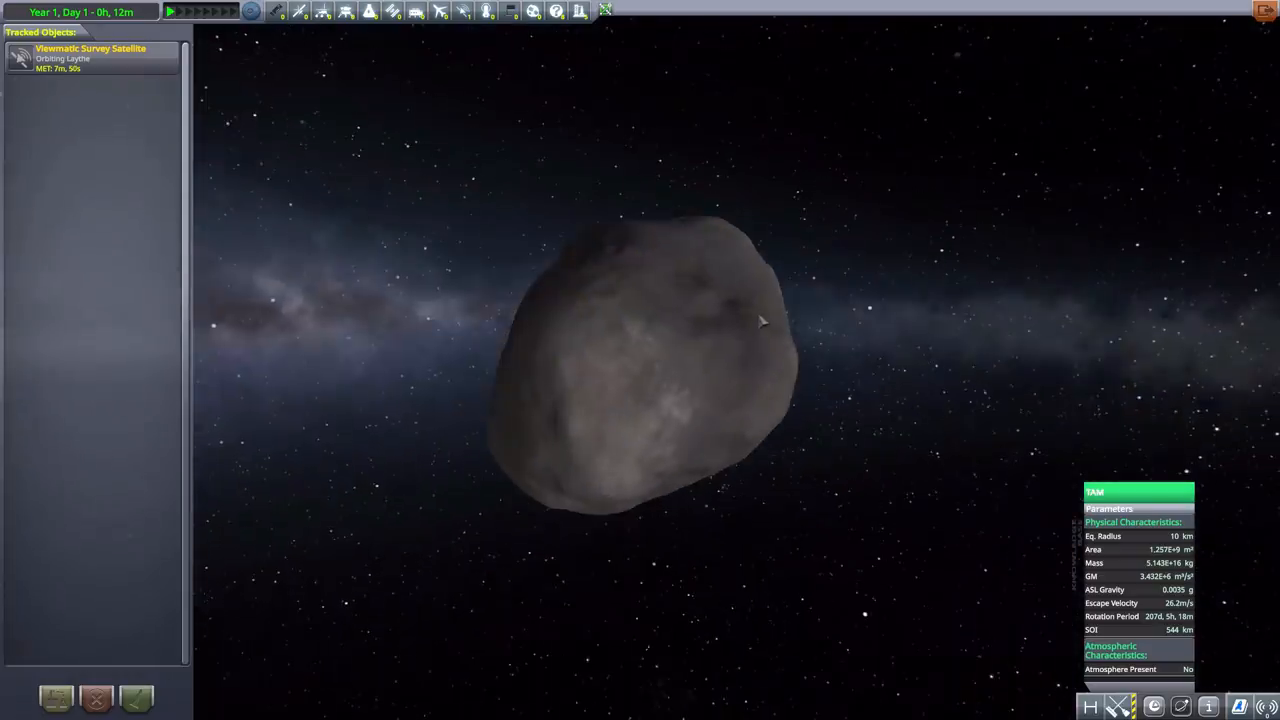
mouse_move(784, 384)
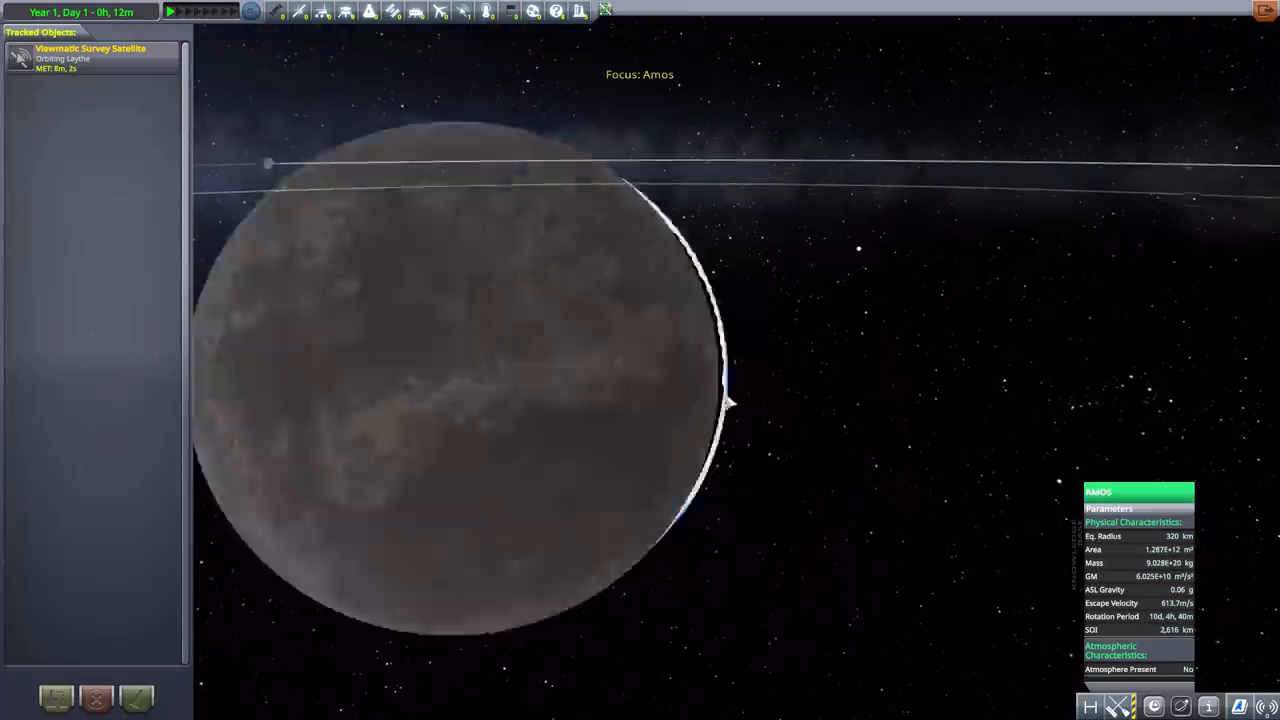
Adjust the zoom while focus moves to Amos and then the small moon Prax
scroll("down", 3)
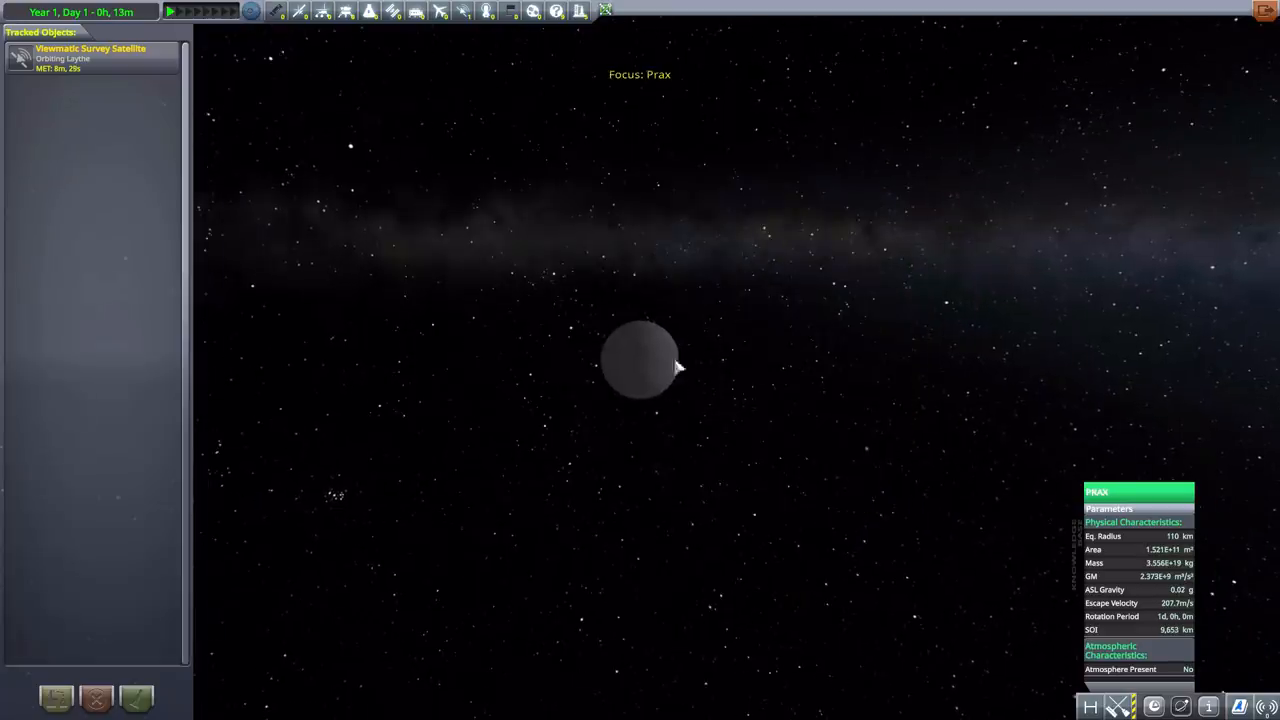
scroll("up", 3)
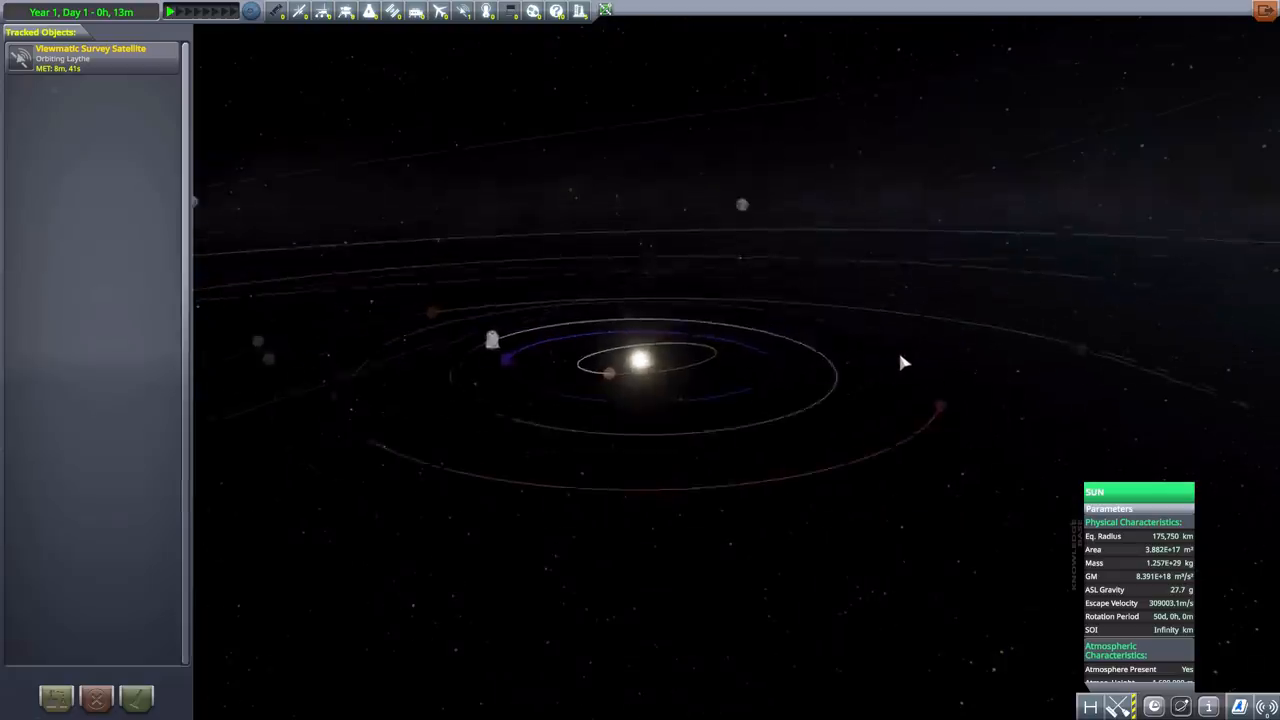
Zoom out to show the sun with all the planets' orbits around it
scroll("down", 3)
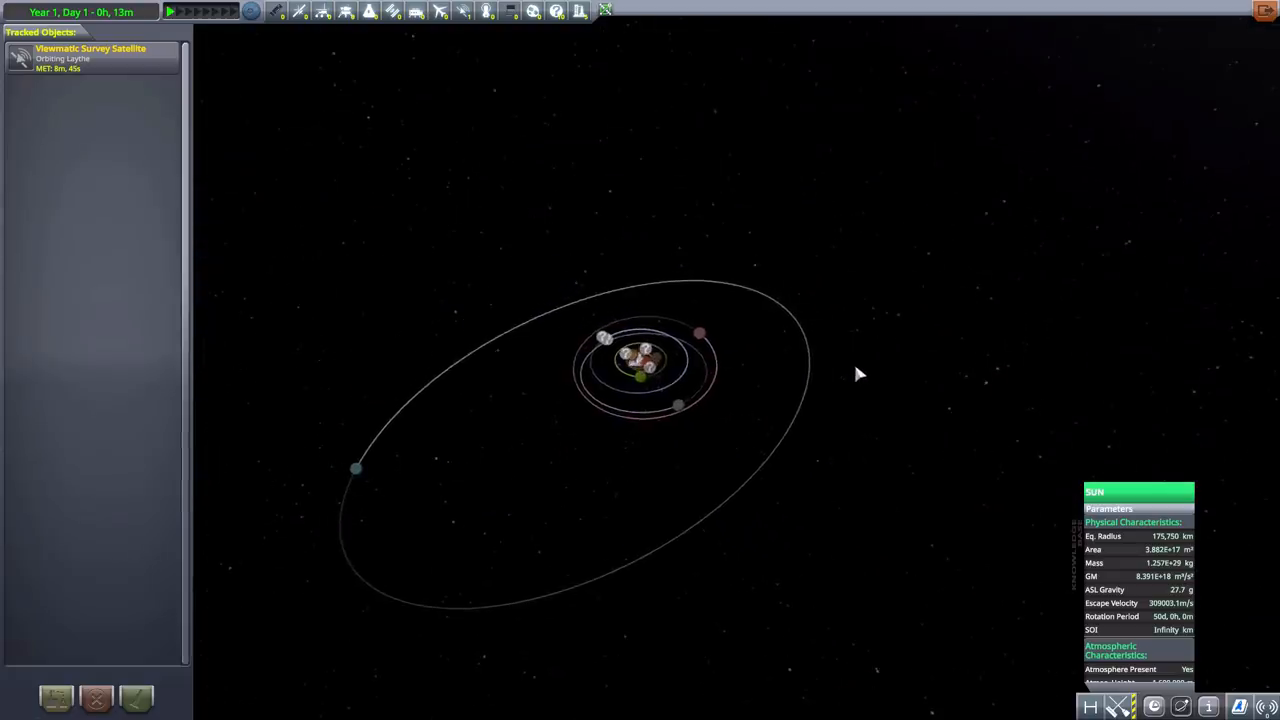
mouse_move(716, 336)
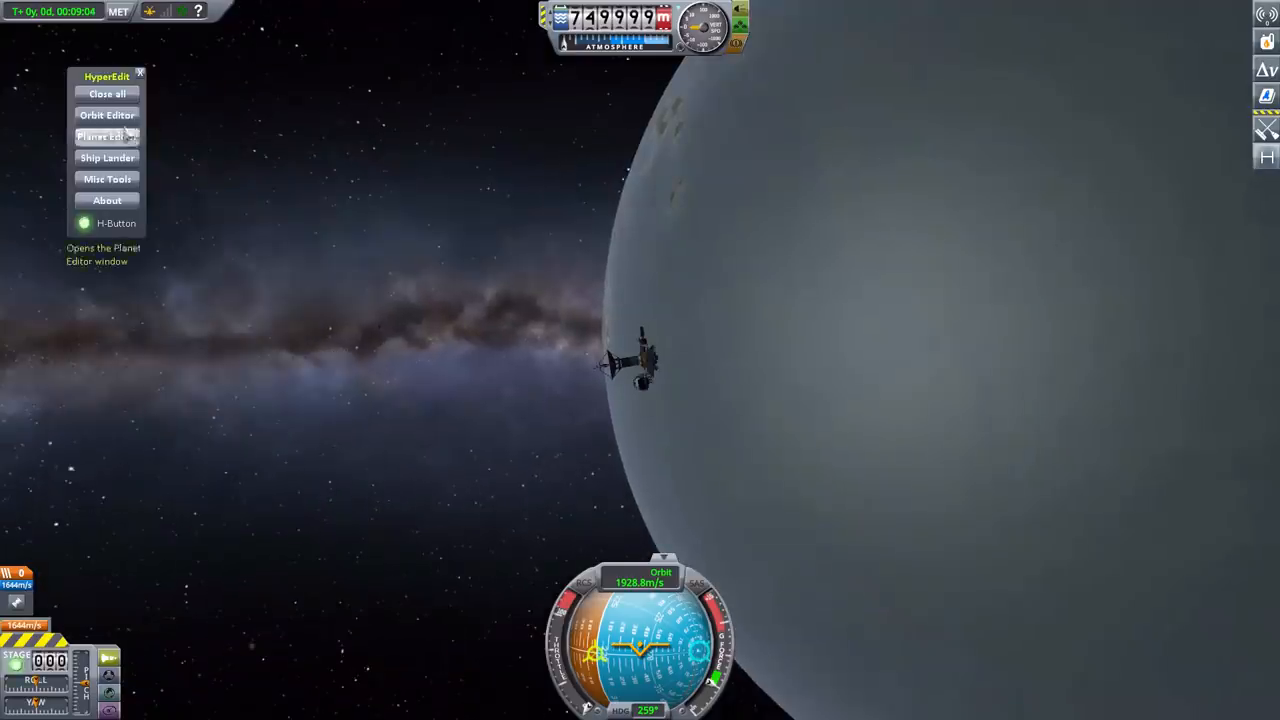
left_click(108, 114)
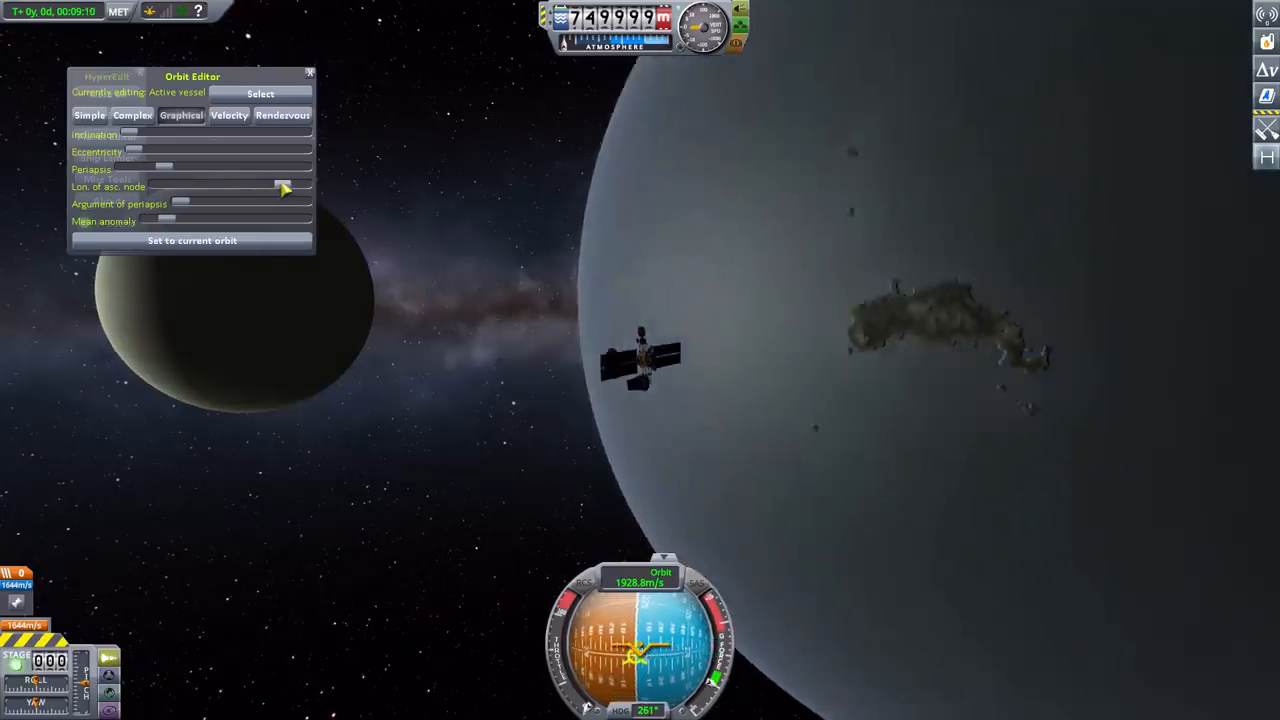
left_click(310, 72)
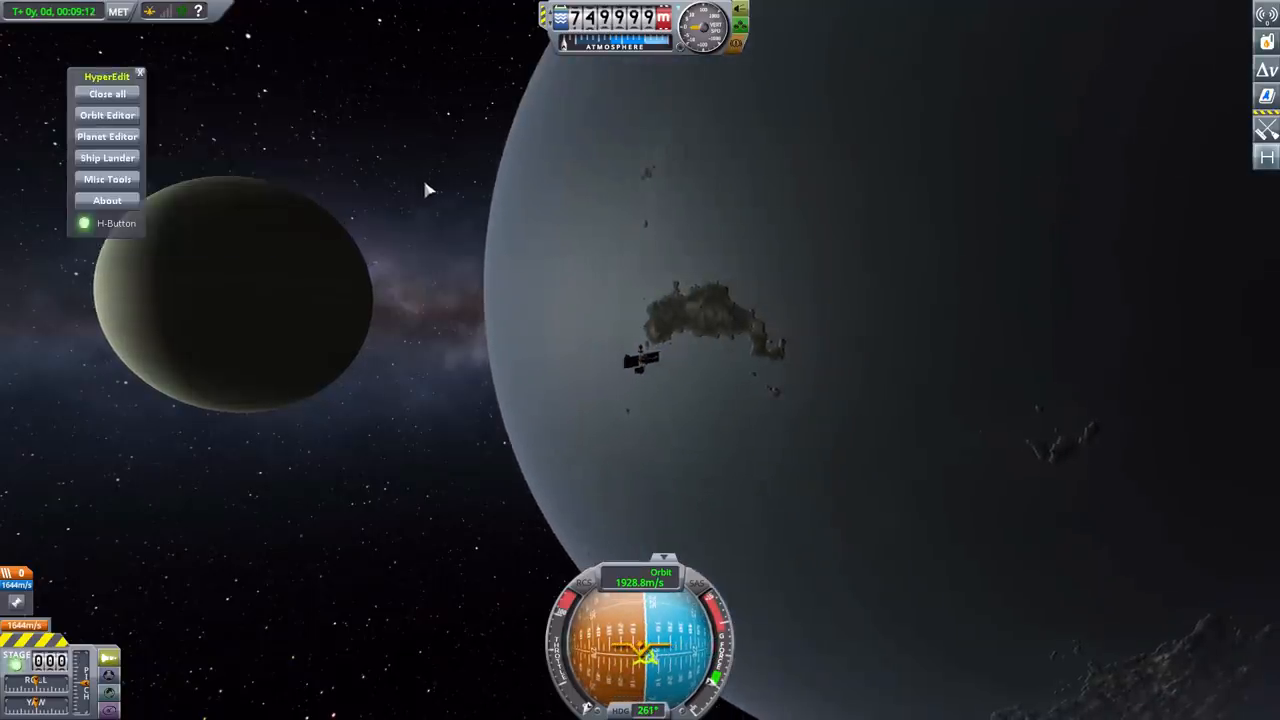